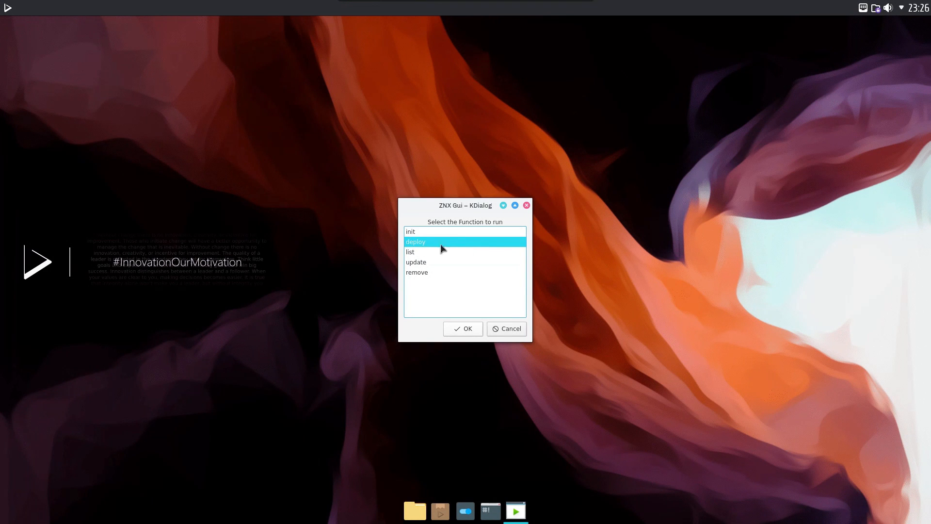
Step: Choose the deploy function, target /dev/sda and enter nitrux/rolling as the image name
{"action": "left_click", "coordinate": [462, 328]}
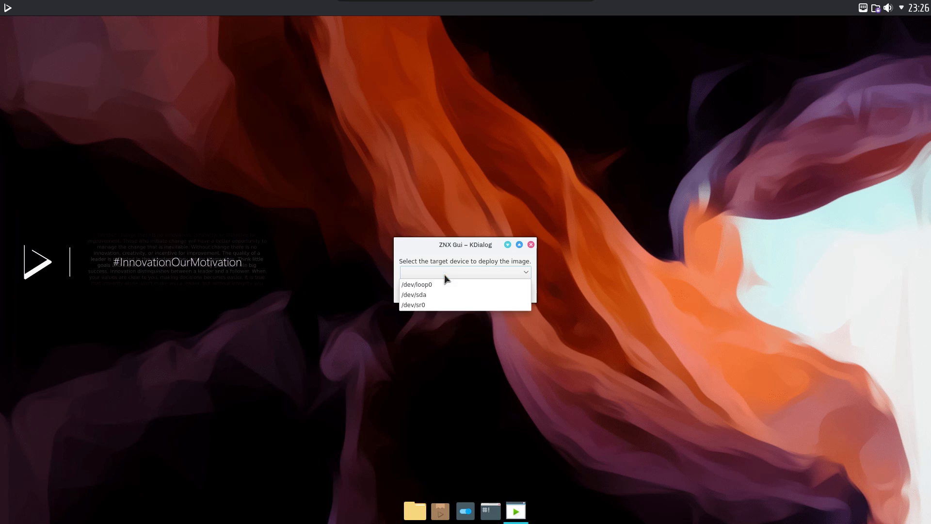
{"action": "left_click", "coordinate": [414, 295]}
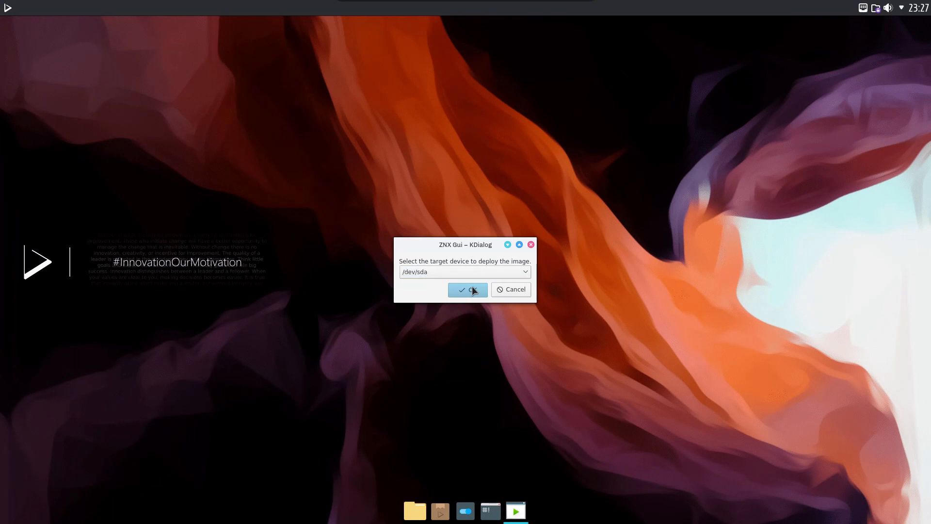
{"action": "left_click", "coordinate": [468, 289]}
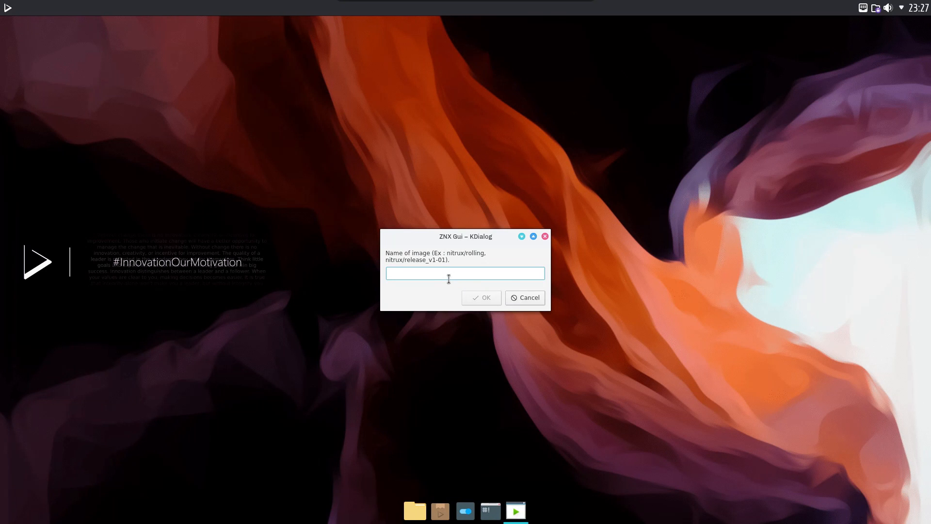
{"action": "type", "text": "nitr"}
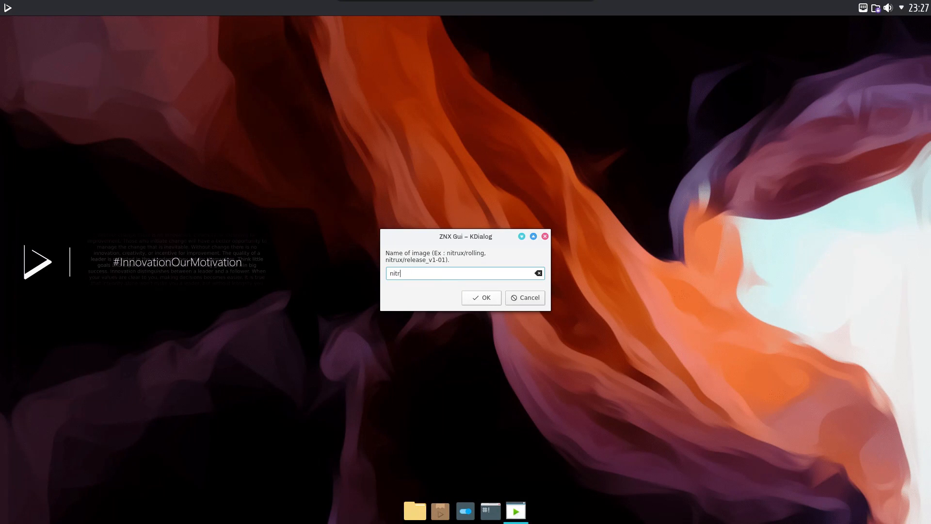
{"action": "type", "text": "ux/rolling"}
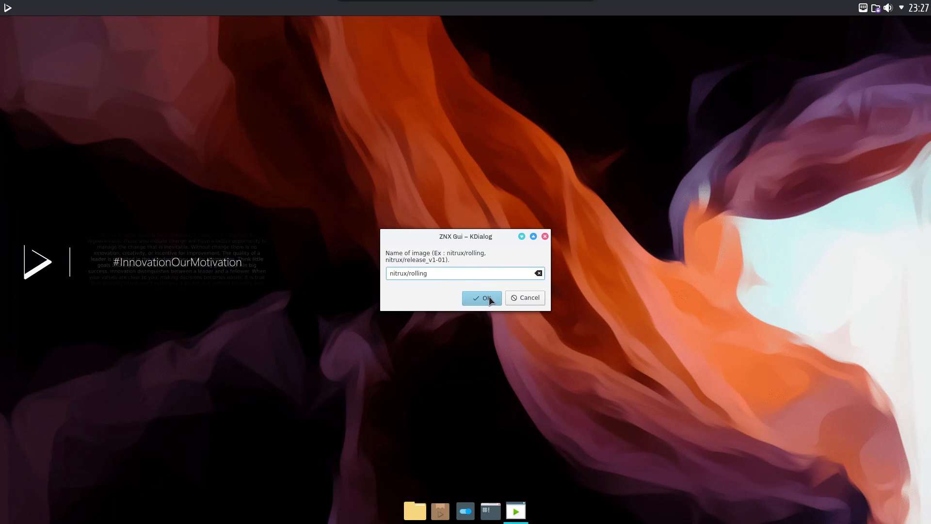
Step: Confirm the image name, then launch VVave from the Multimedia apps folder
{"action": "left_click", "coordinate": [481, 298]}
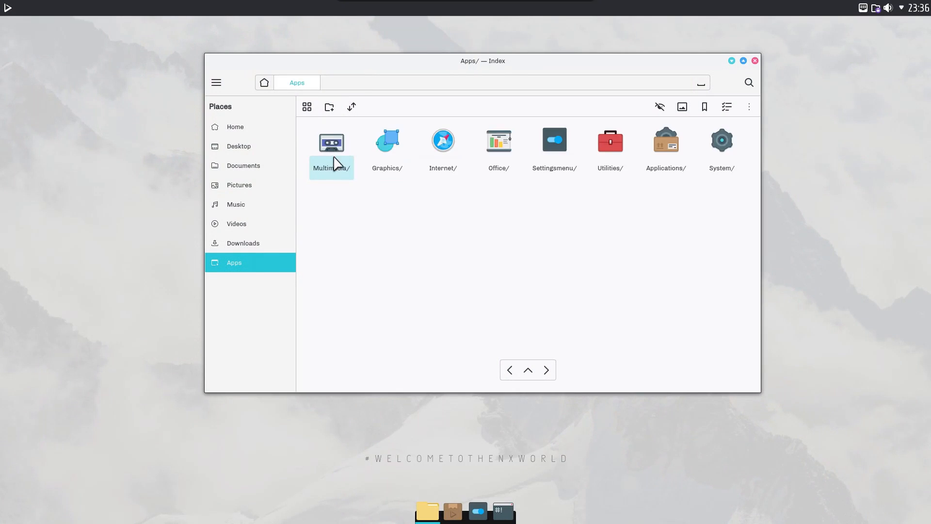
{"action": "double_click", "coordinate": [330, 141]}
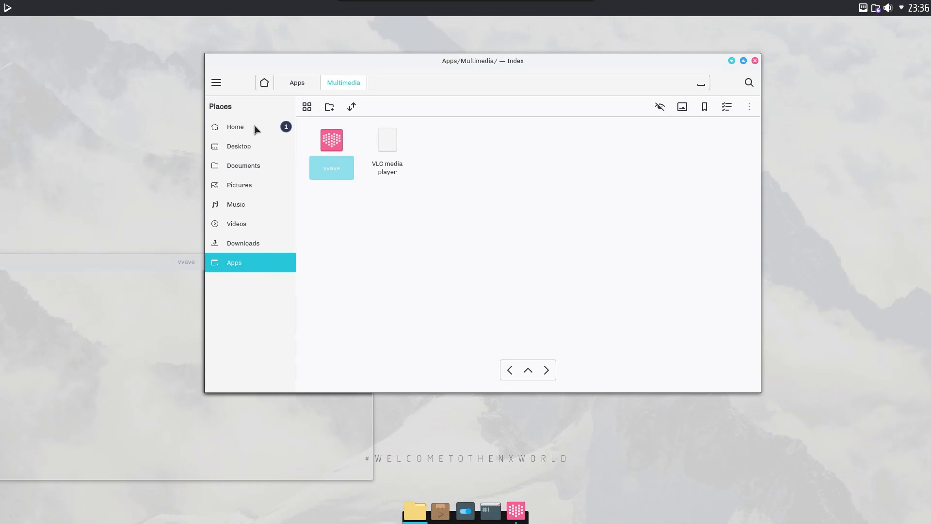
{"action": "left_click", "coordinate": [235, 126]}
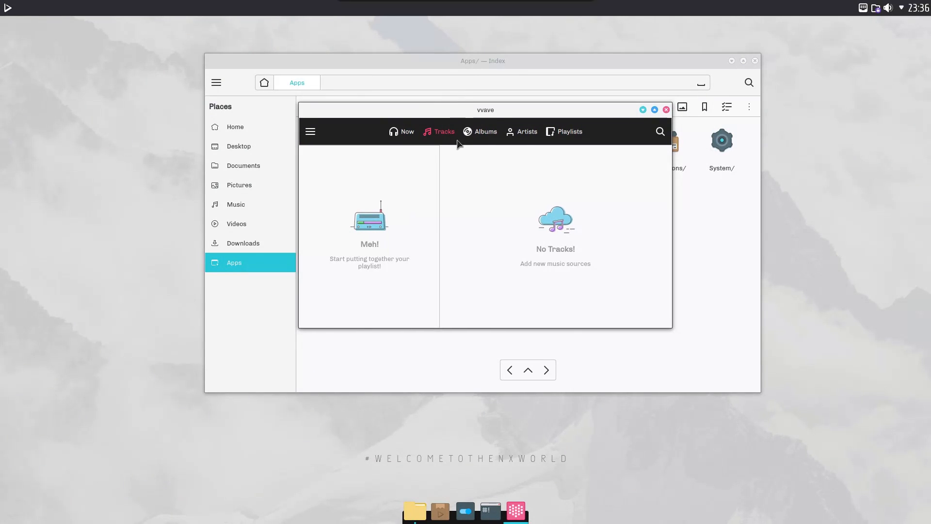
{"action": "mouse_move", "coordinate": [395, 134]}
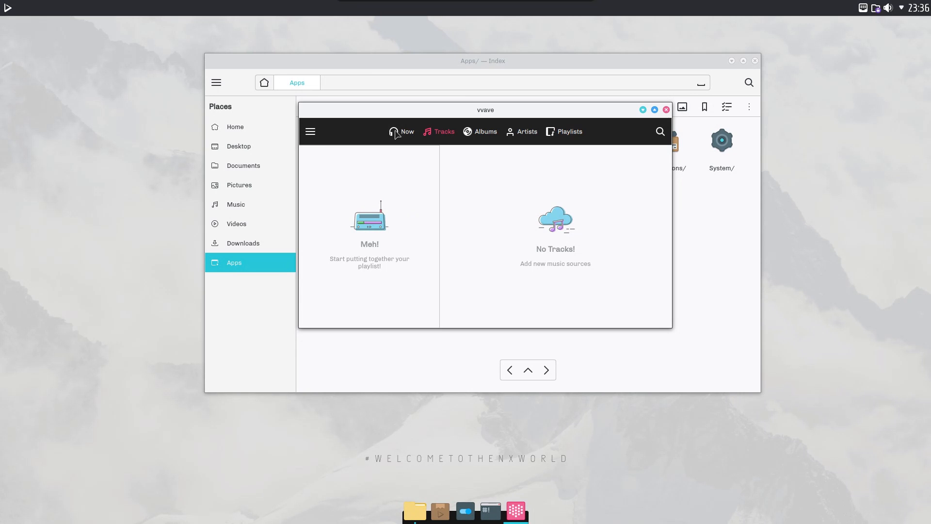
Step: Switch VVave to the YouTube source and search for egee, scrolling the results
{"action": "left_click", "coordinate": [310, 131]}
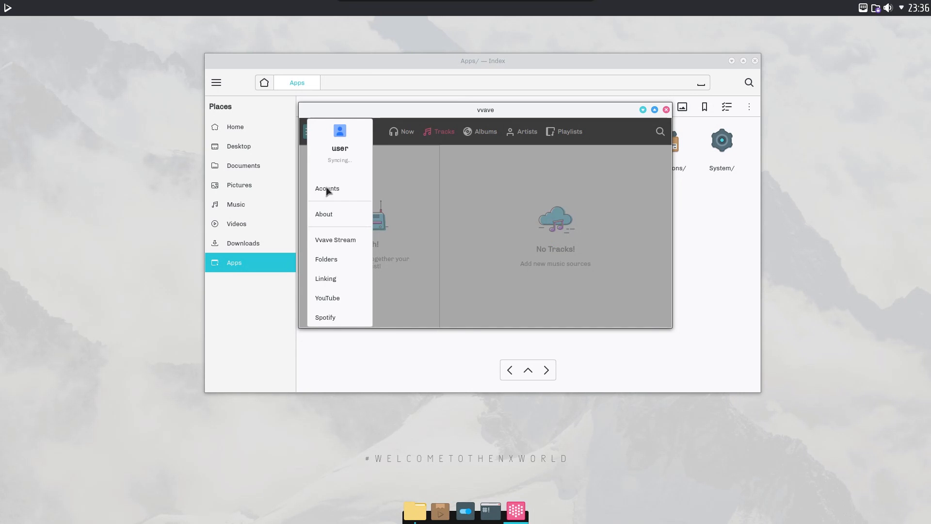
{"action": "mouse_move", "coordinate": [335, 315]}
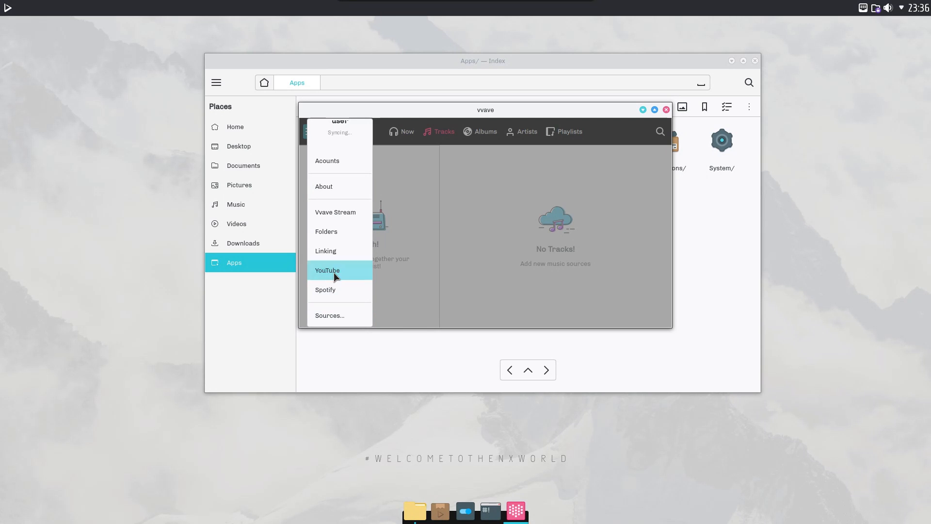
{"action": "left_click", "coordinate": [326, 270]}
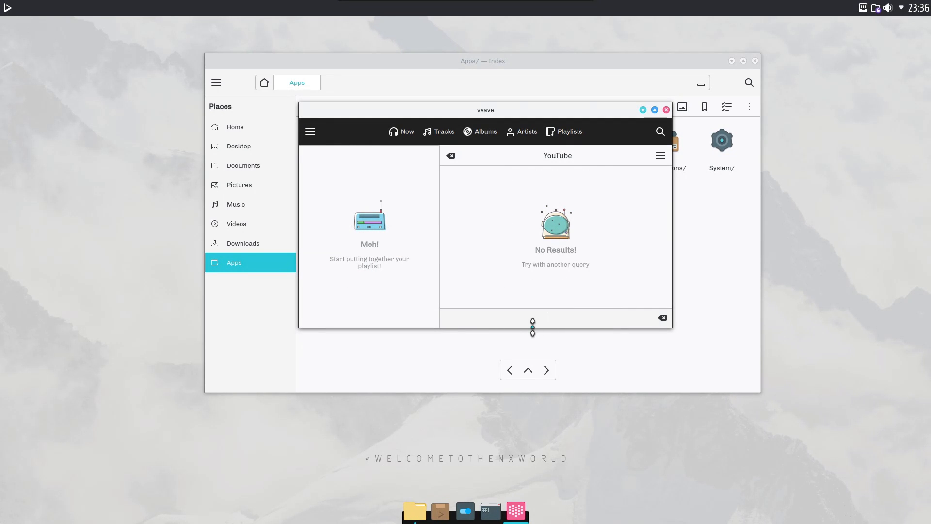
{"action": "type", "text": "egee"}
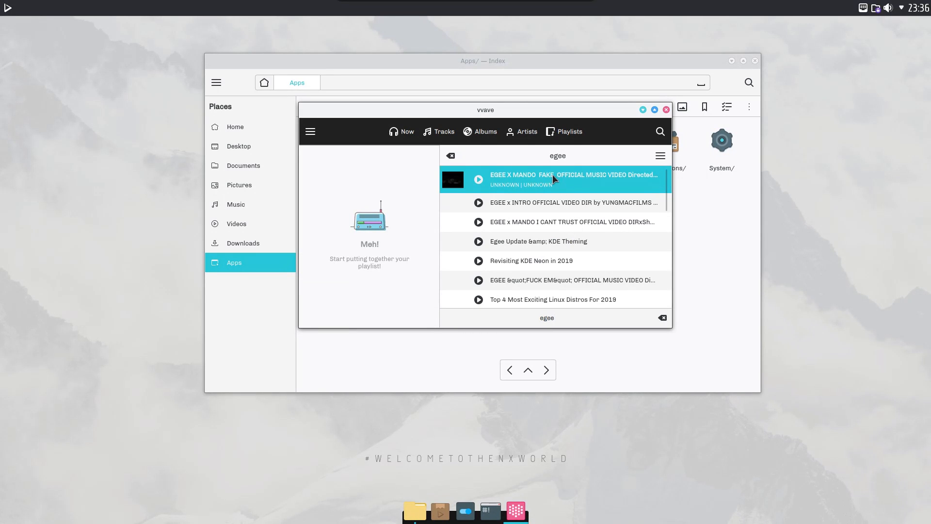
{"action": "mouse_move", "coordinate": [529, 260]}
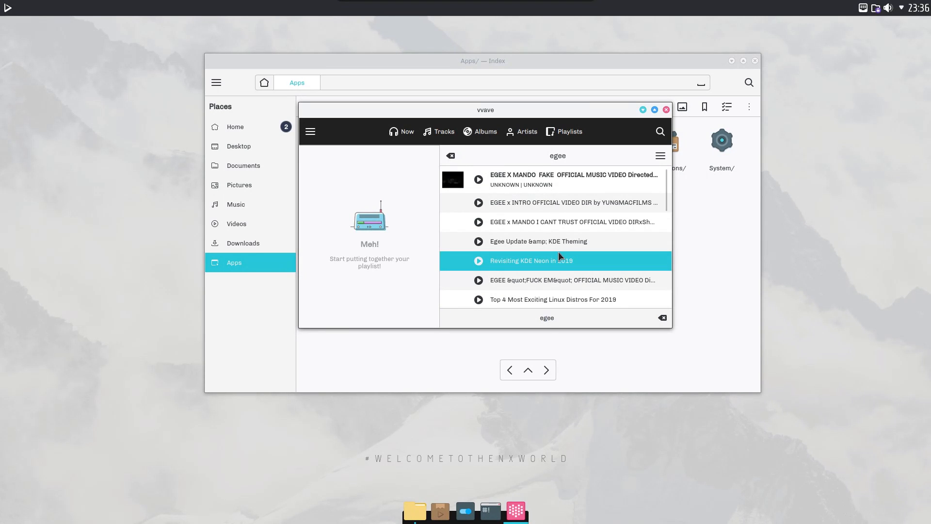
{"action": "scroll", "scroll_direction": "down", "scroll_amount": 3}
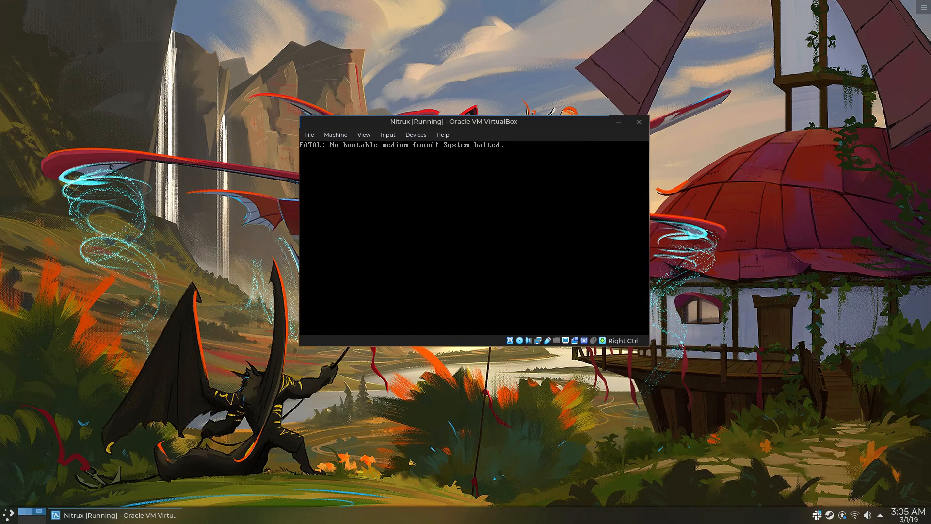
Step: Choose a disk image for the optical drive and open the Nitrux VM's System settings
{"action": "left_click", "coordinate": [416, 135]}
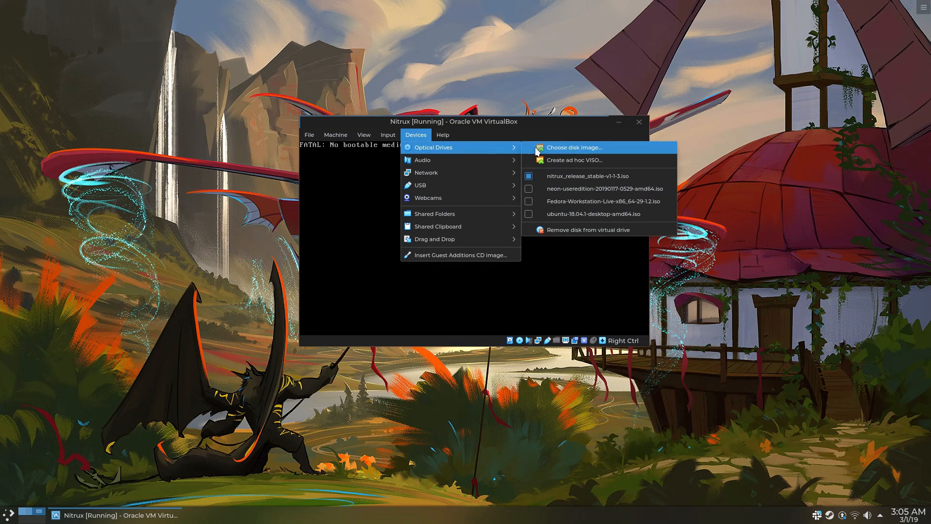
{"action": "left_click", "coordinate": [335, 135]}
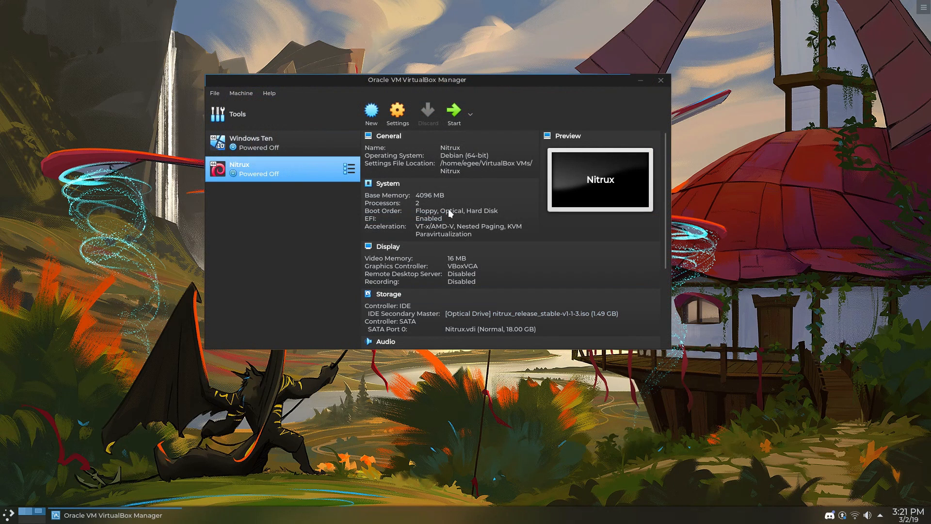
{"action": "left_click", "coordinate": [398, 109]}
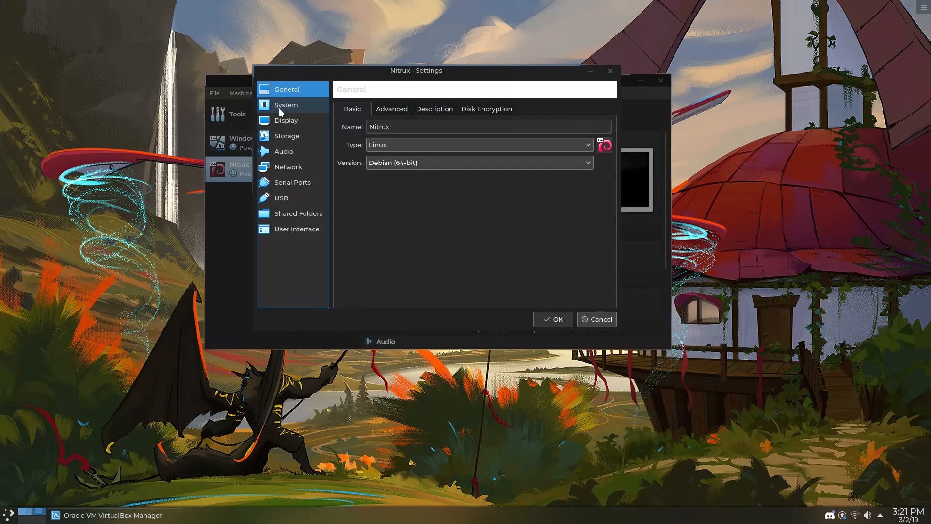
{"action": "left_click", "coordinate": [286, 105]}
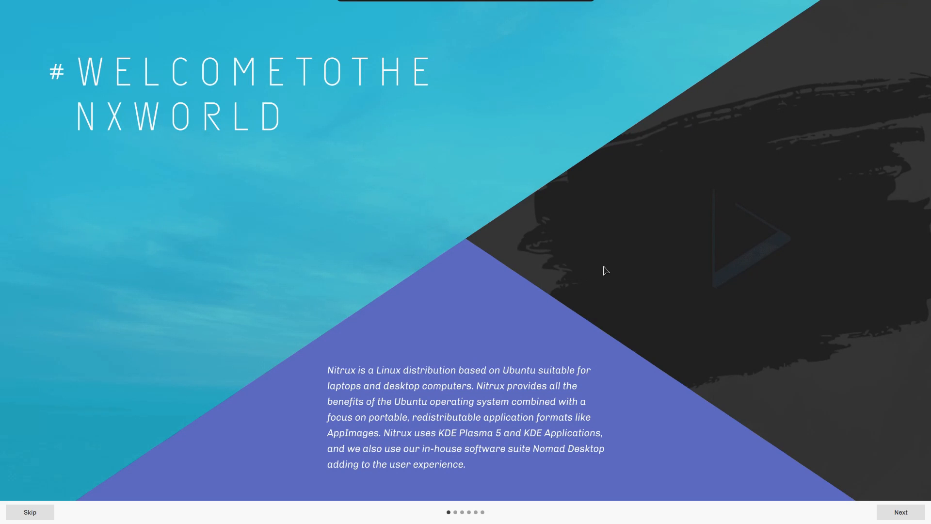
Step: Step through every Nitrux Welcome page and finish the tour
{"action": "left_click", "coordinate": [899, 512]}
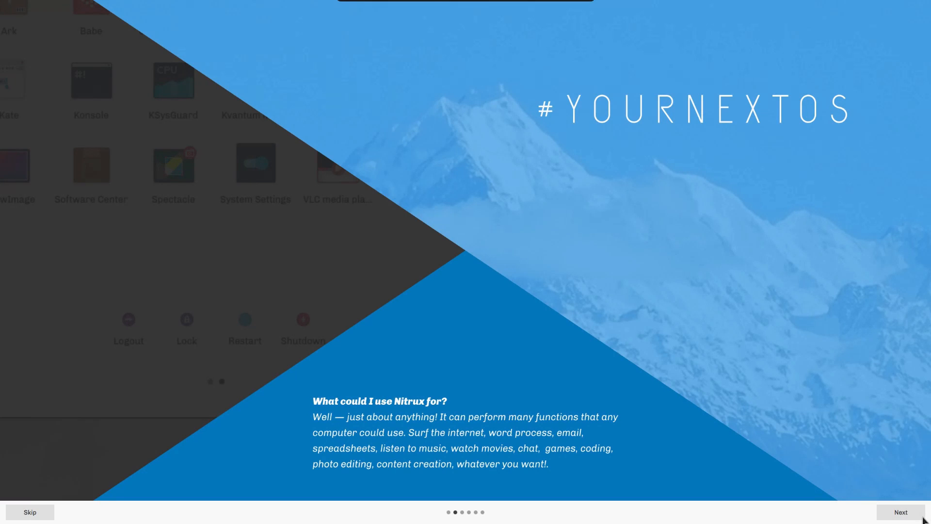
{"action": "left_click", "coordinate": [899, 512]}
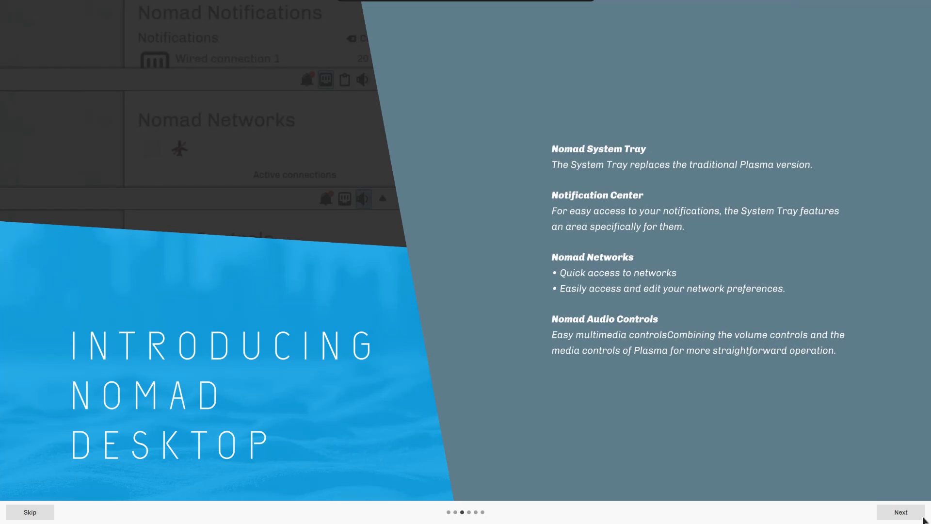
{"action": "left_click", "coordinate": [900, 512]}
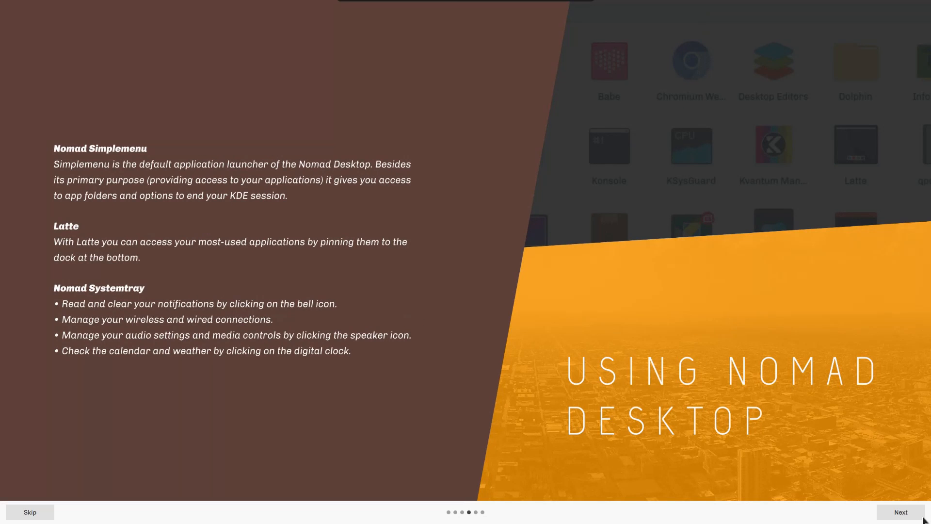
{"action": "left_click", "coordinate": [900, 512]}
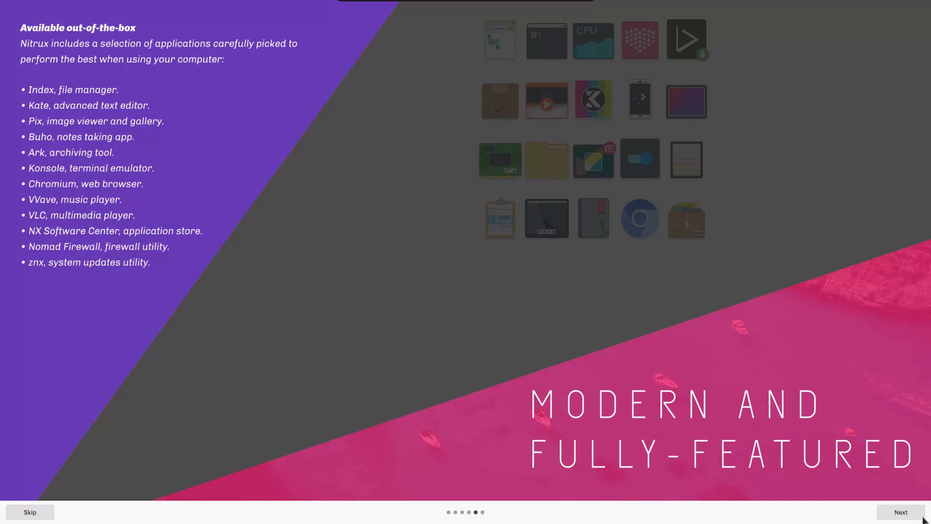
{"action": "left_click", "coordinate": [900, 512]}
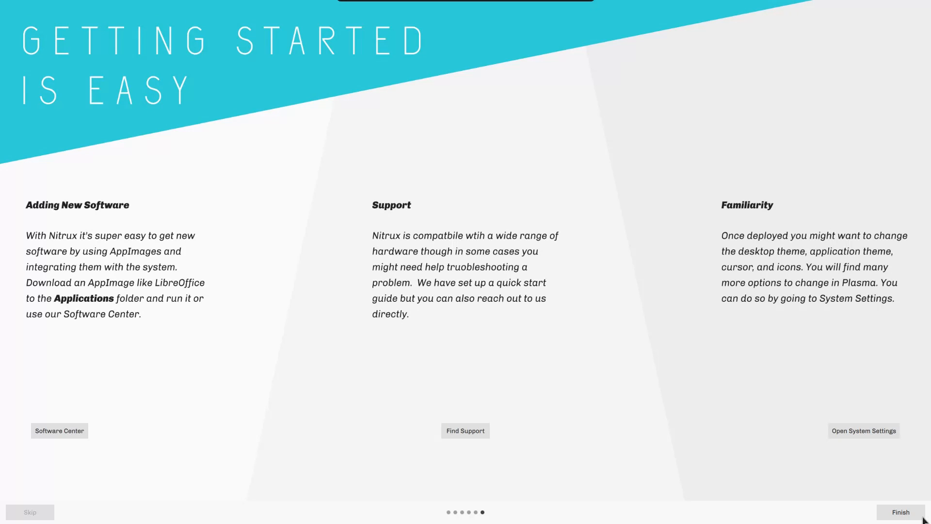
{"action": "left_click", "coordinate": [900, 511]}
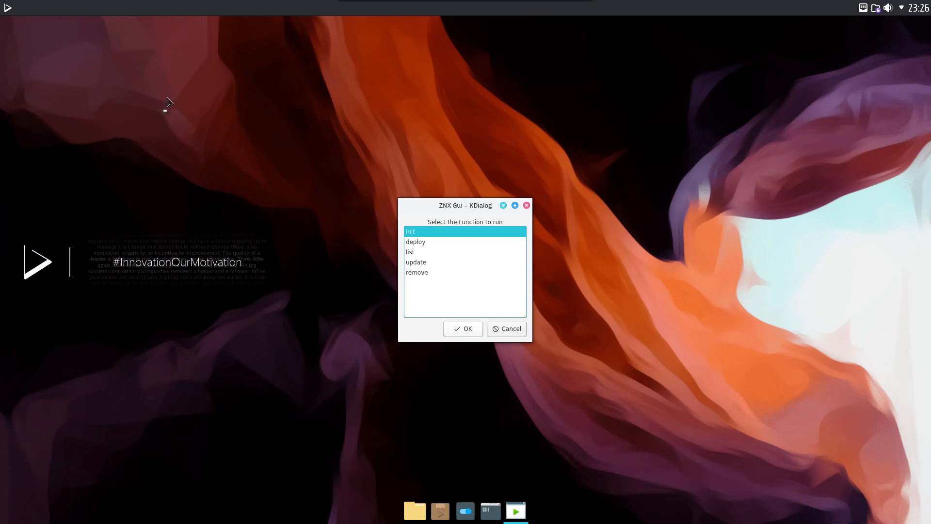
{"action": "mouse_move", "coordinate": [437, 245]}
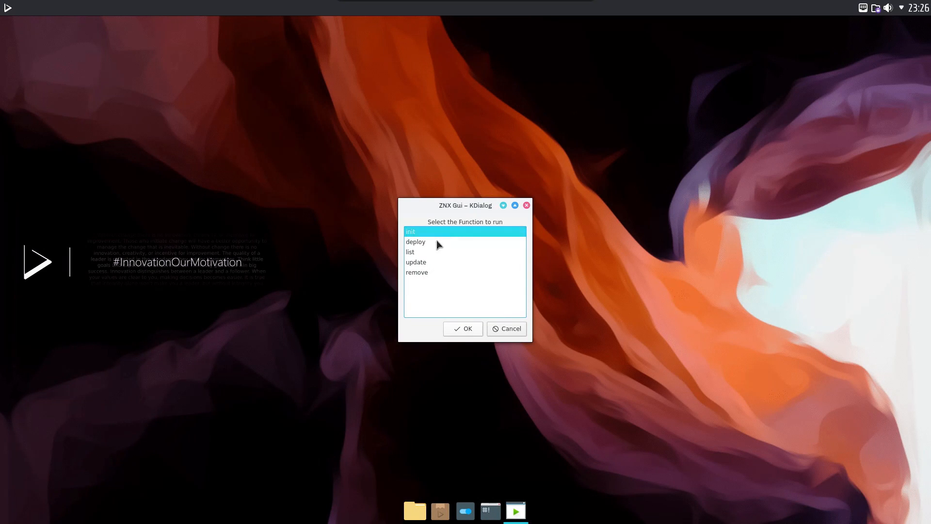
{"action": "mouse_move", "coordinate": [414, 235]}
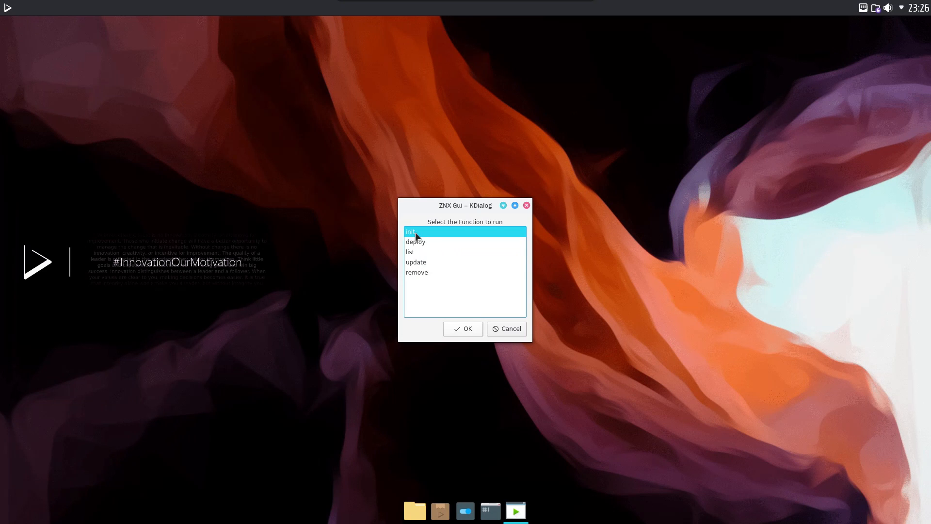
Step: Run init, confirm erasing and initialize /dev/sda, acknowledging the success message
{"action": "left_click", "coordinate": [463, 329]}
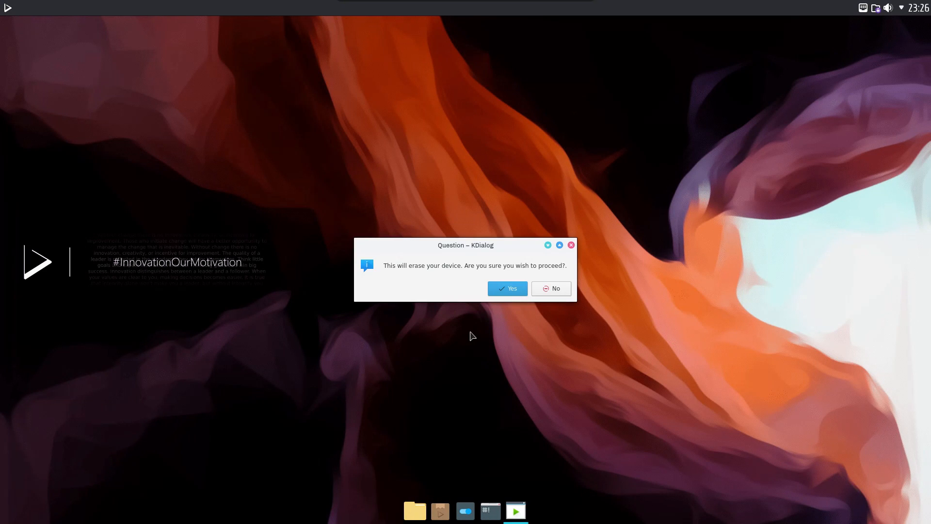
{"action": "mouse_move", "coordinate": [453, 279]}
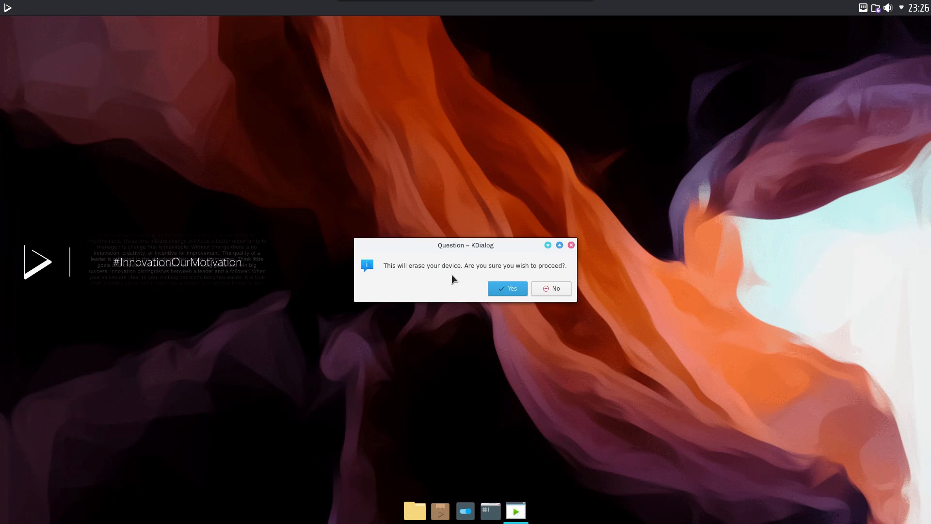
{"action": "left_click", "coordinate": [506, 288]}
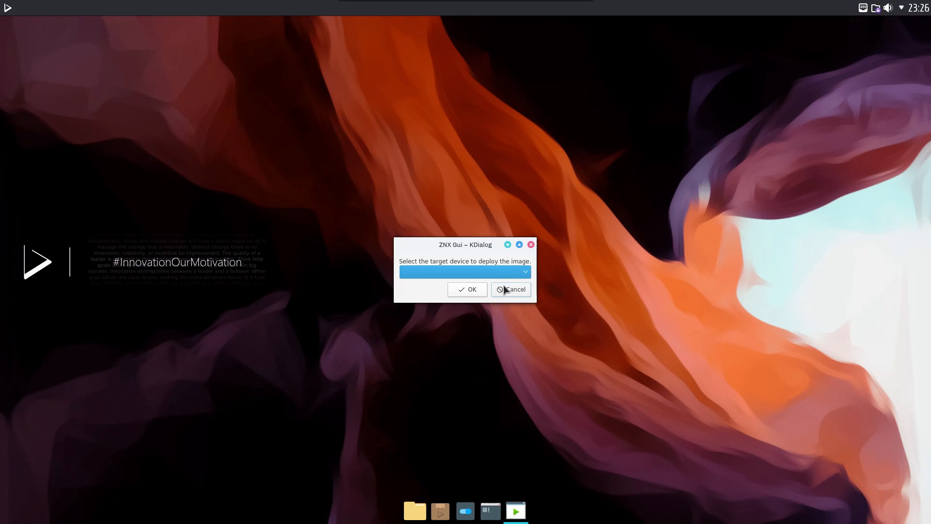
{"action": "left_click", "coordinate": [464, 272]}
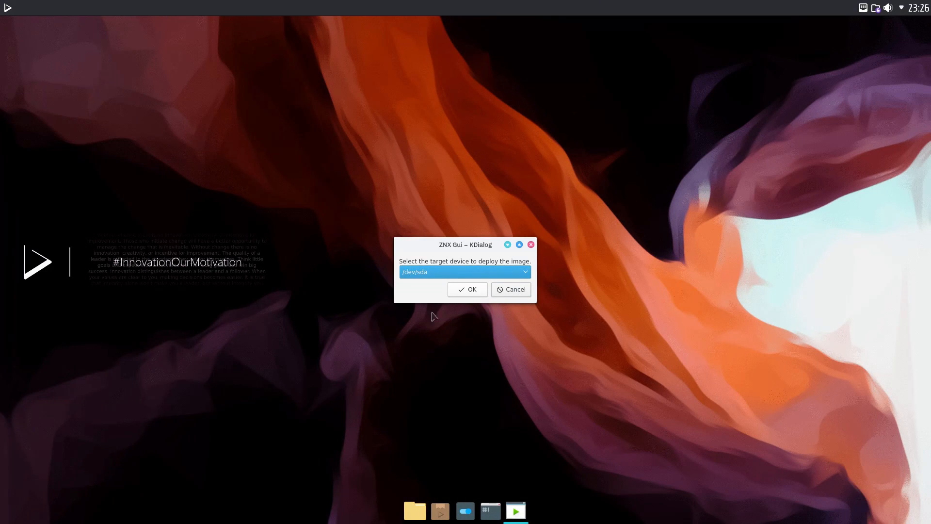
{"action": "left_click", "coordinate": [466, 289]}
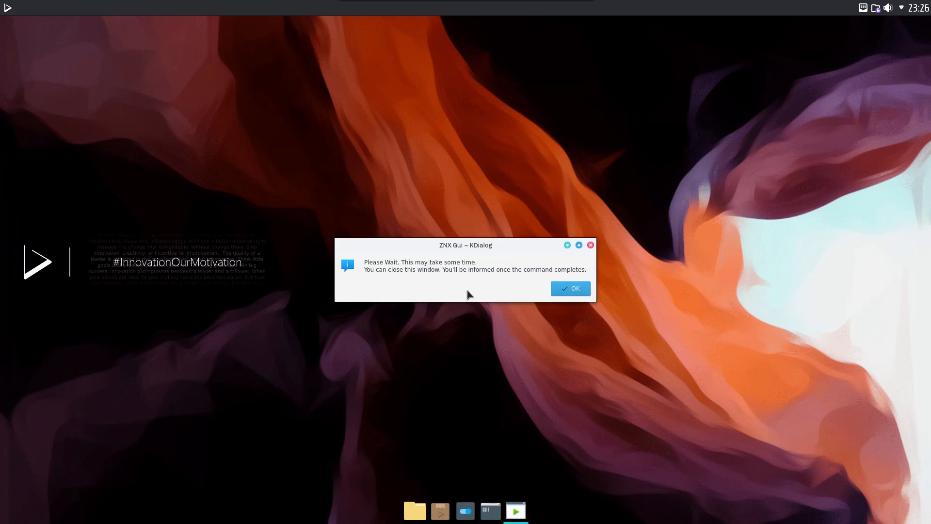
{"action": "mouse_move", "coordinate": [489, 308]}
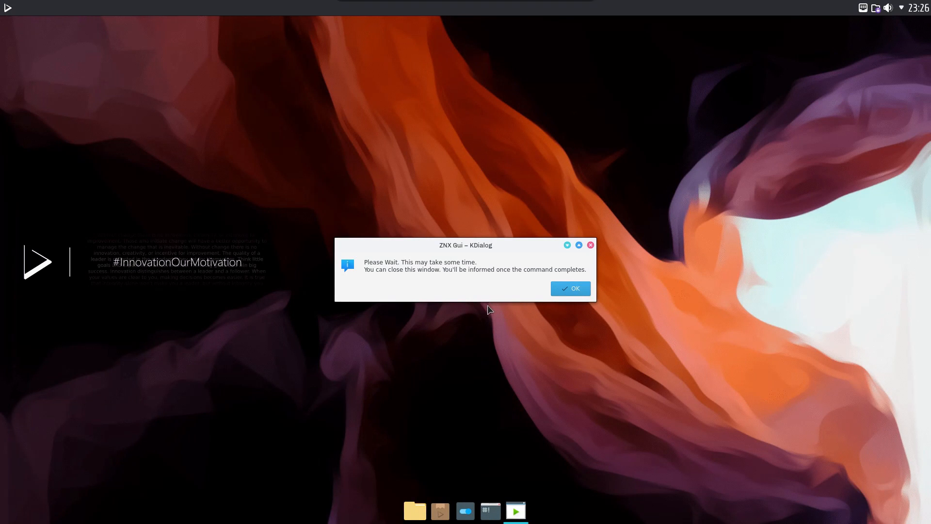
{"action": "left_click", "coordinate": [569, 288]}
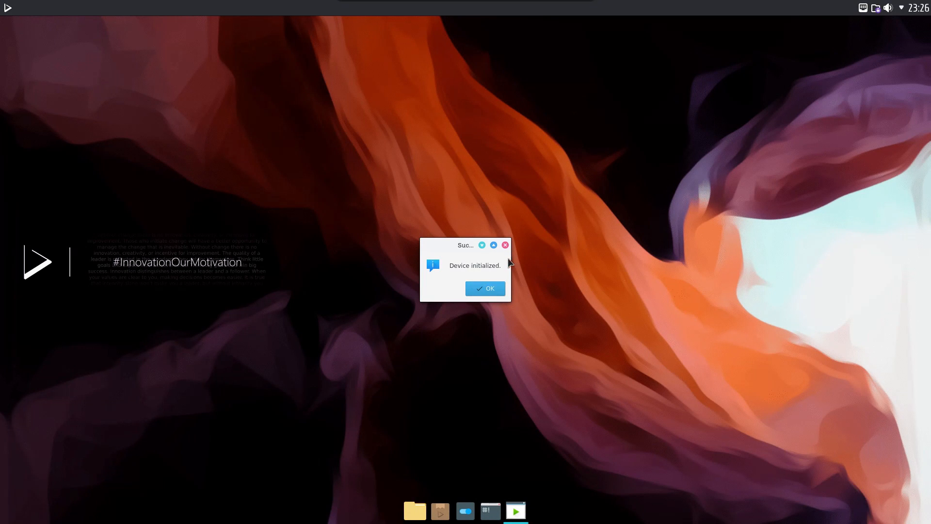
{"action": "left_click", "coordinate": [485, 288]}
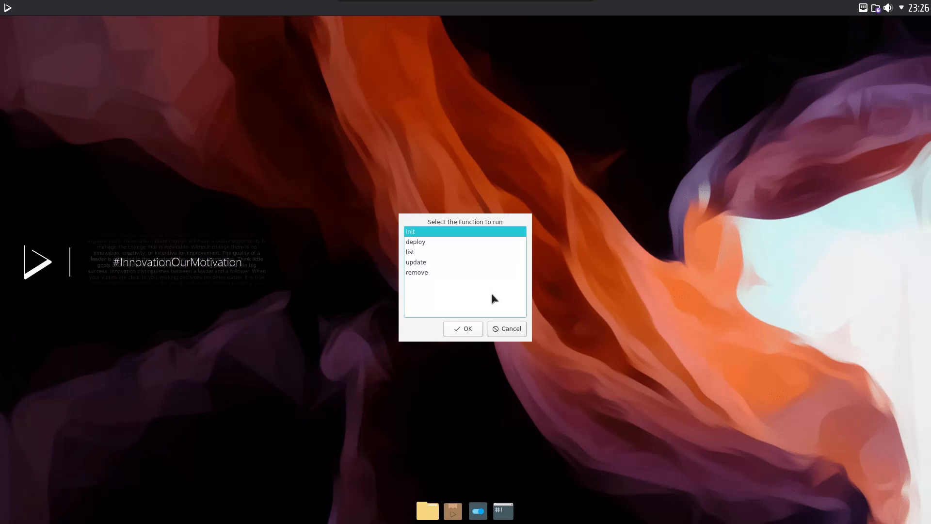
Step: Apply the low-poly mountain wallpaper via Configure Desktop, then bring up System Settings
{"action": "left_click", "coordinate": [506, 329]}
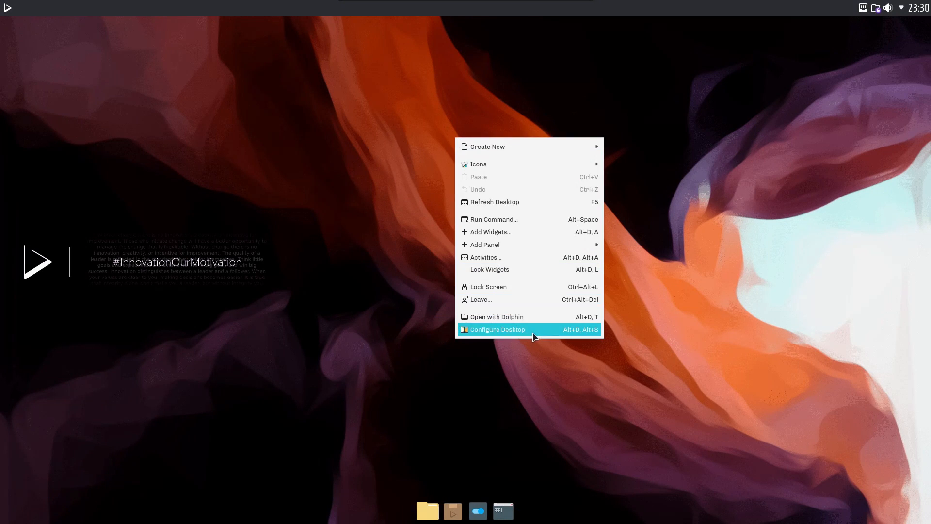
{"action": "left_click", "coordinate": [496, 329]}
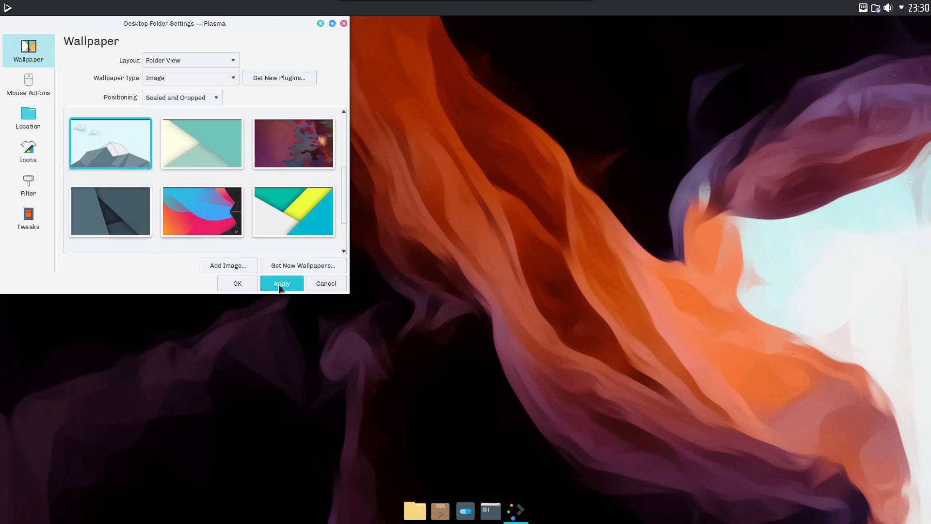
{"action": "left_click", "coordinate": [281, 283]}
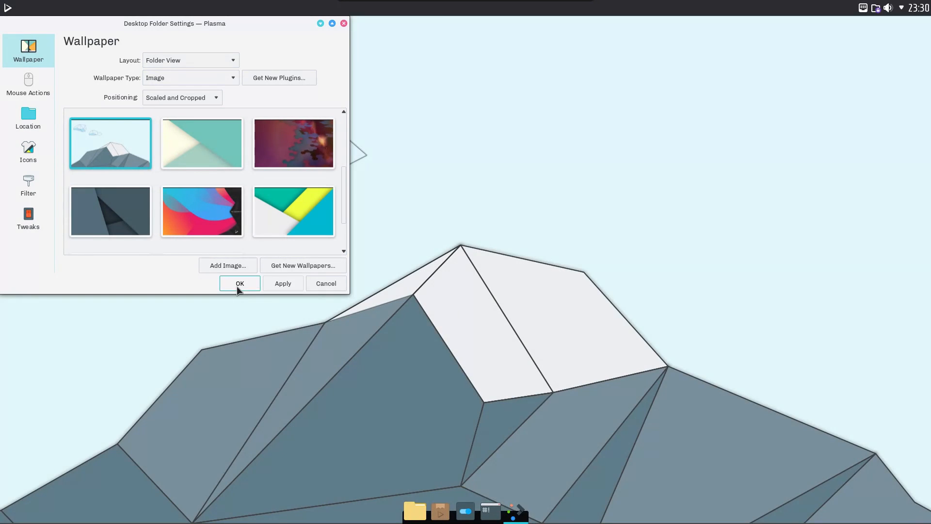
{"action": "left_click", "coordinate": [239, 283]}
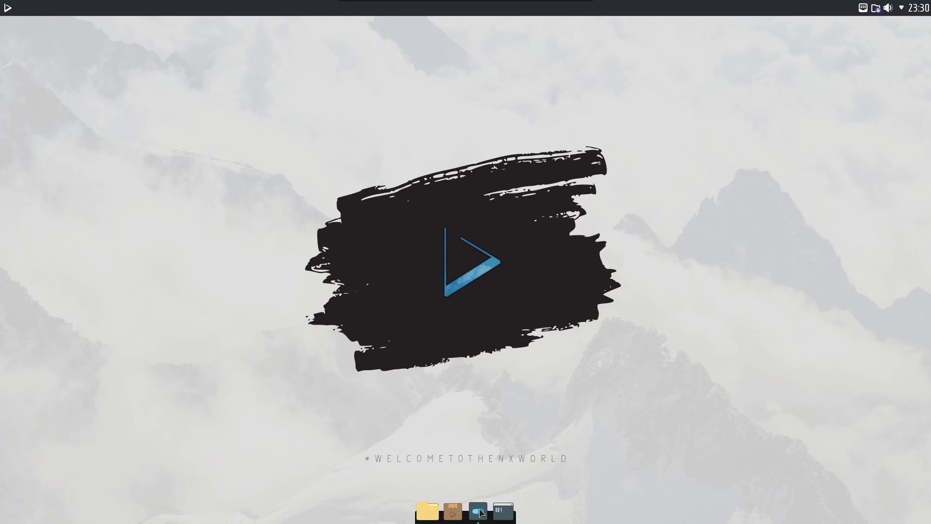
{"action": "left_click", "coordinate": [477, 511]}
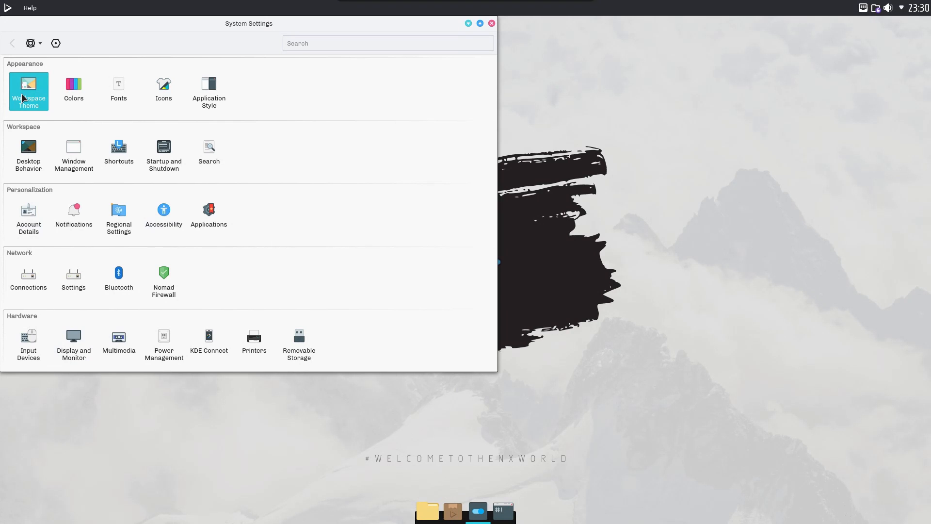
{"action": "left_click", "coordinate": [28, 91]}
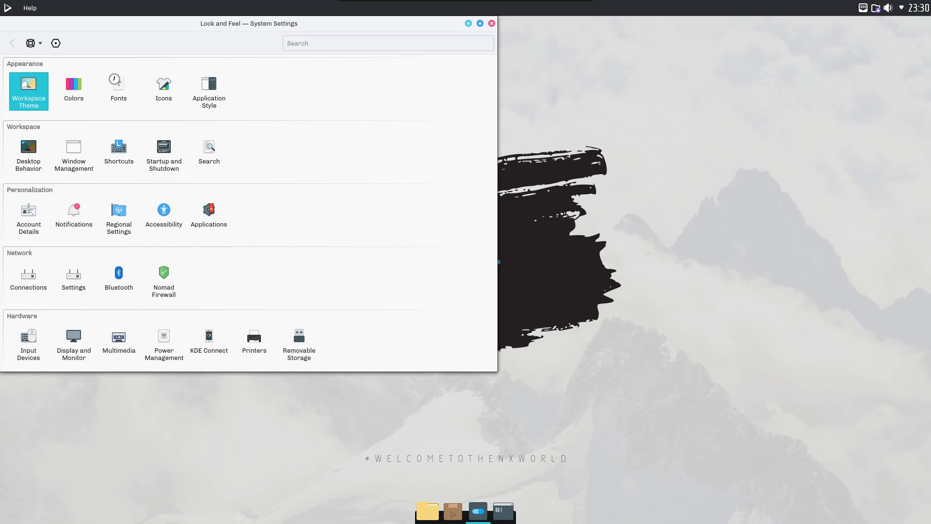
{"action": "left_click", "coordinate": [28, 91]}
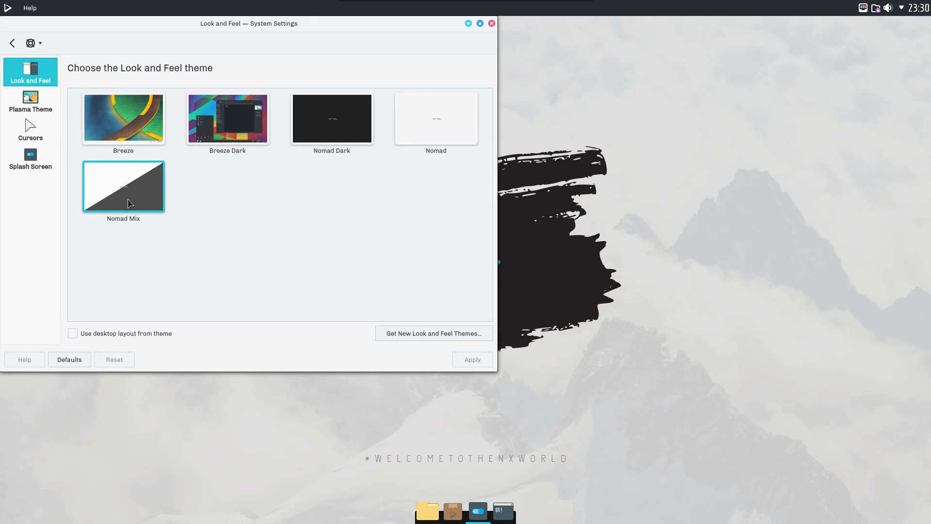
{"action": "left_click", "coordinate": [30, 101]}
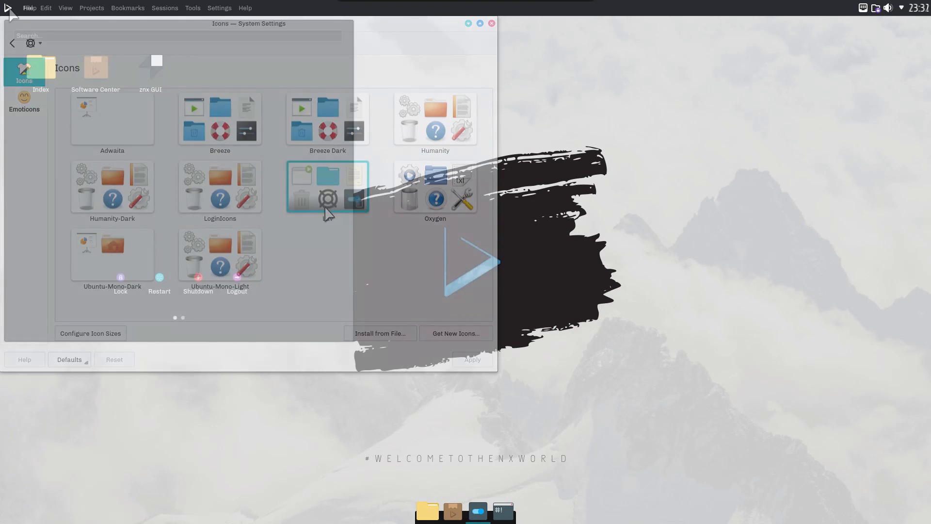
{"action": "type", "text": "kon"}
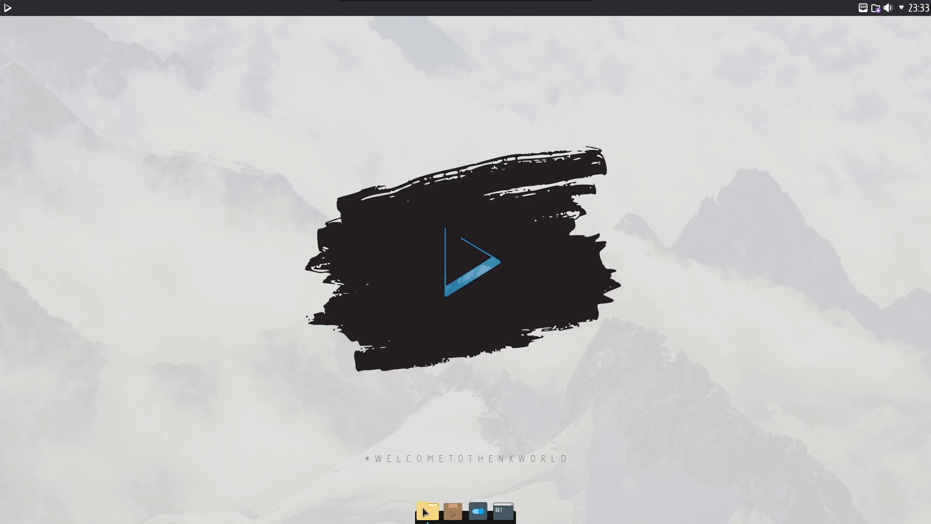
Step: Browse the Videos and Music folders in Index and return to home
{"action": "left_click", "coordinate": [427, 511]}
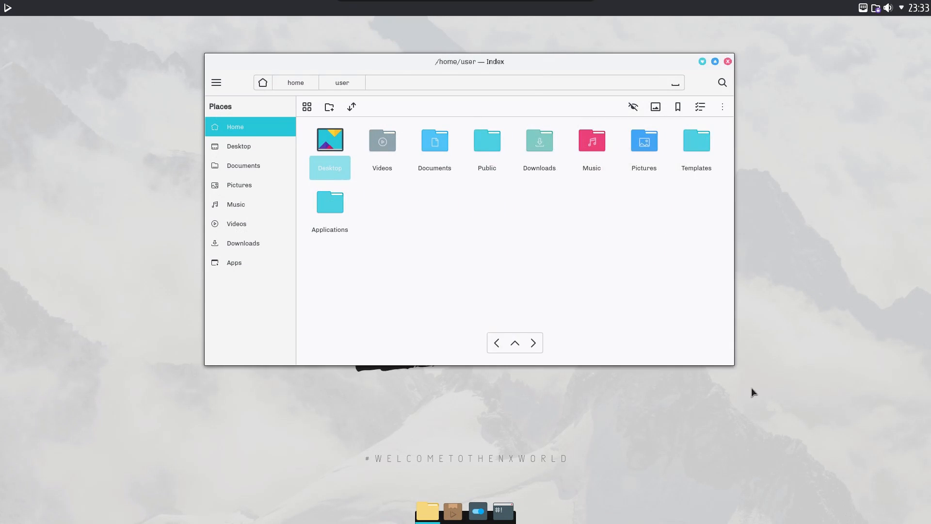
{"action": "double_click", "coordinate": [381, 140]}
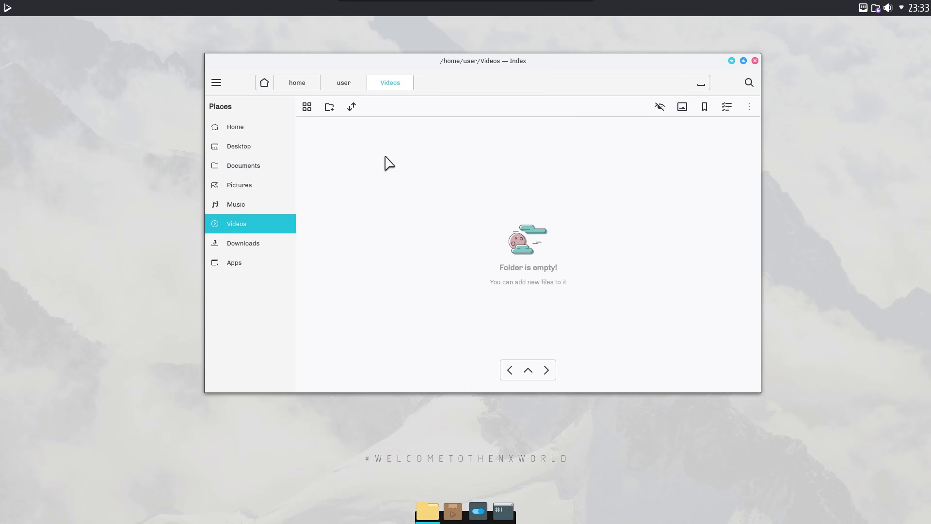
{"action": "left_click", "coordinate": [236, 203]}
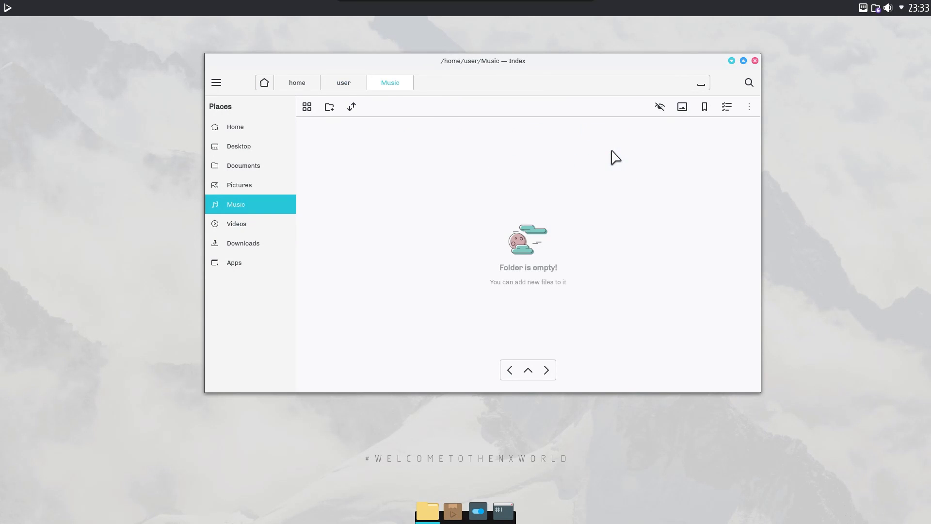
{"action": "mouse_move", "coordinate": [541, 314]}
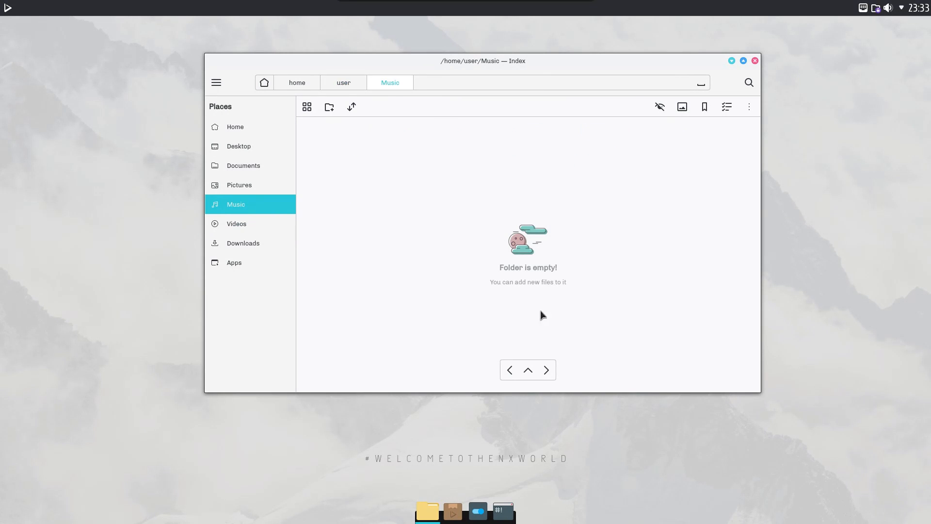
{"action": "left_click", "coordinate": [342, 82]}
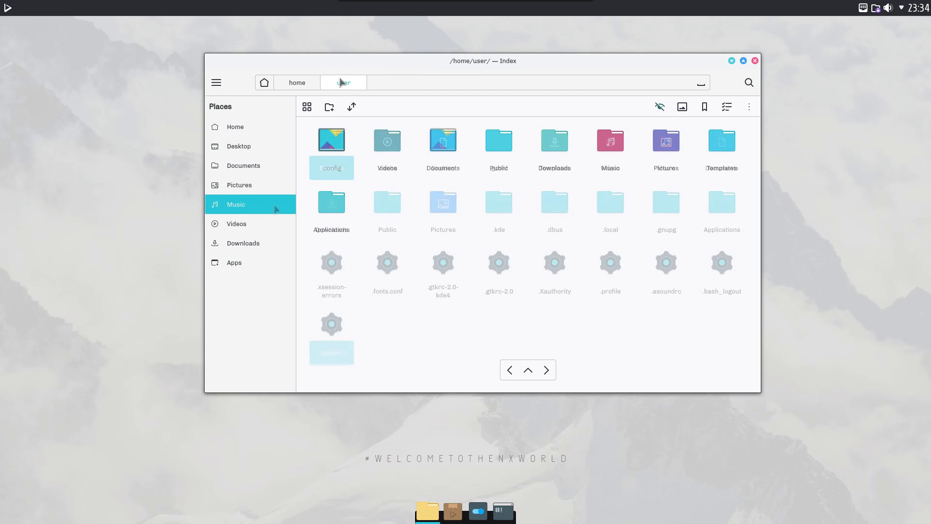
Step: Go to Apps, enter the Applications folder and launch Nota
{"action": "left_click", "coordinate": [234, 262]}
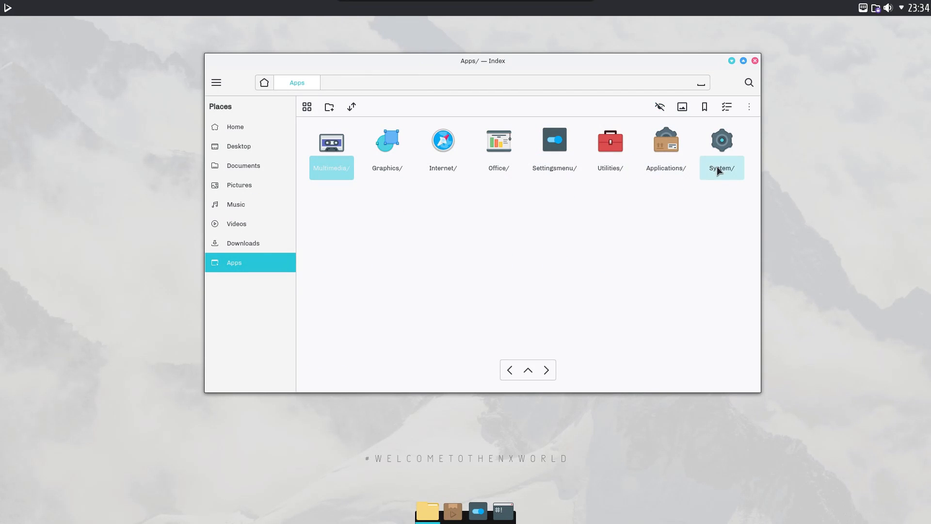
{"action": "double_click", "coordinate": [665, 148]}
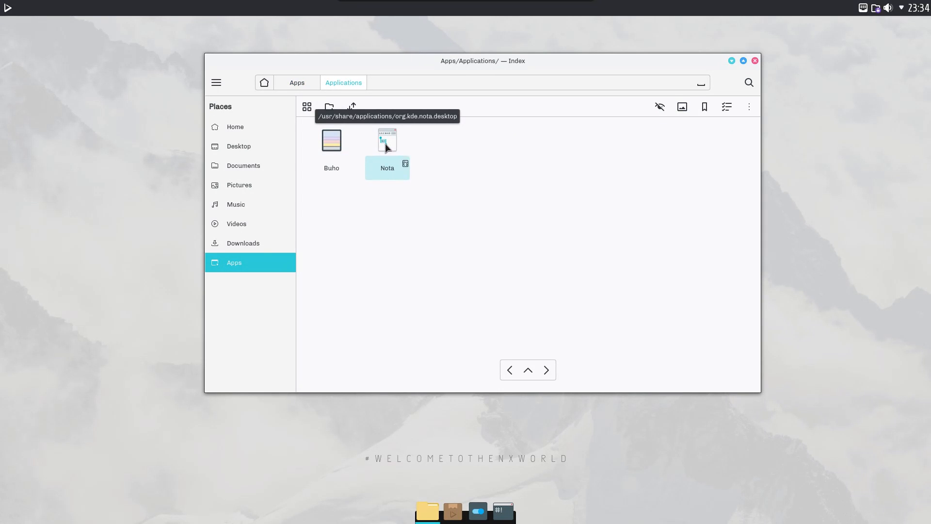
{"action": "double_click", "coordinate": [387, 139]}
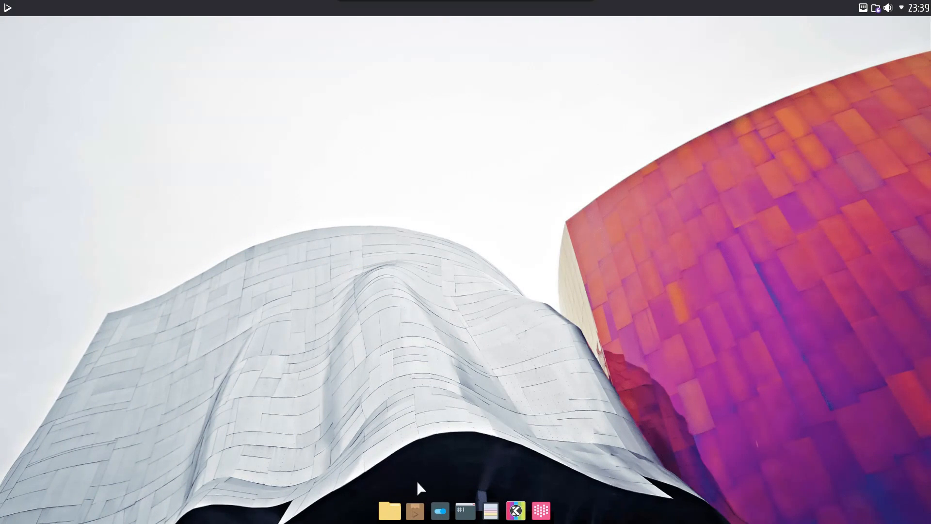
{"action": "mouse_move", "coordinate": [432, 311]}
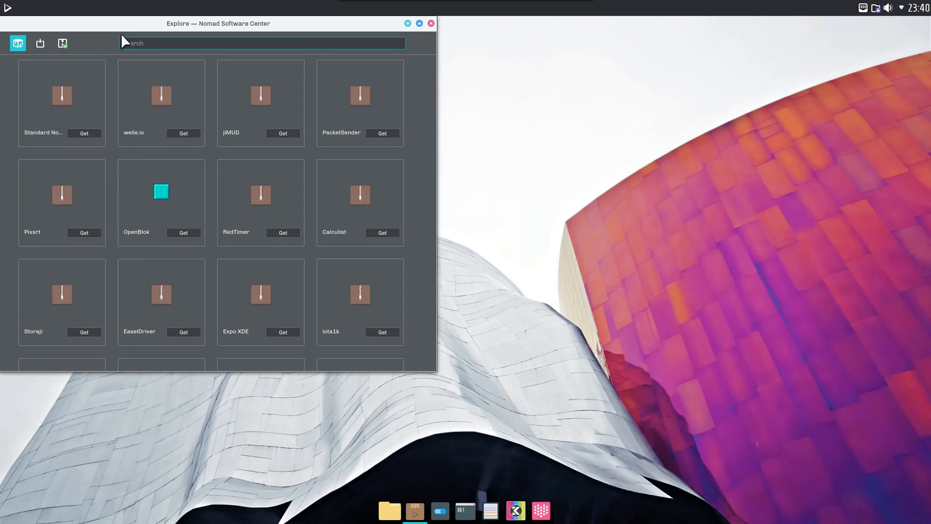
Step: Install GitHub Desktop from the Nomad Software Center catalogue and check the Tasks tab
{"action": "left_click_drag", "start_coordinate": [218, 24], "coordinate": [382, 68]}
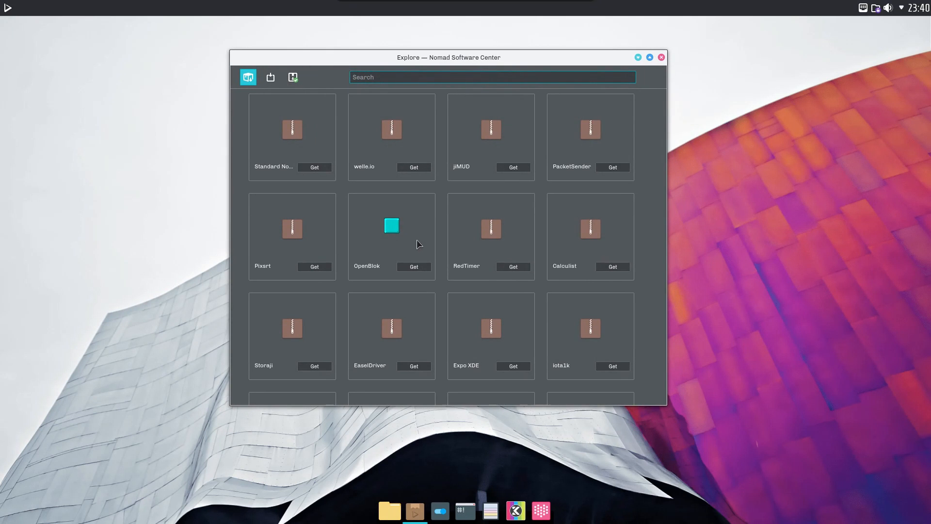
{"action": "scroll", "scroll_direction": "down", "scroll_amount": 3}
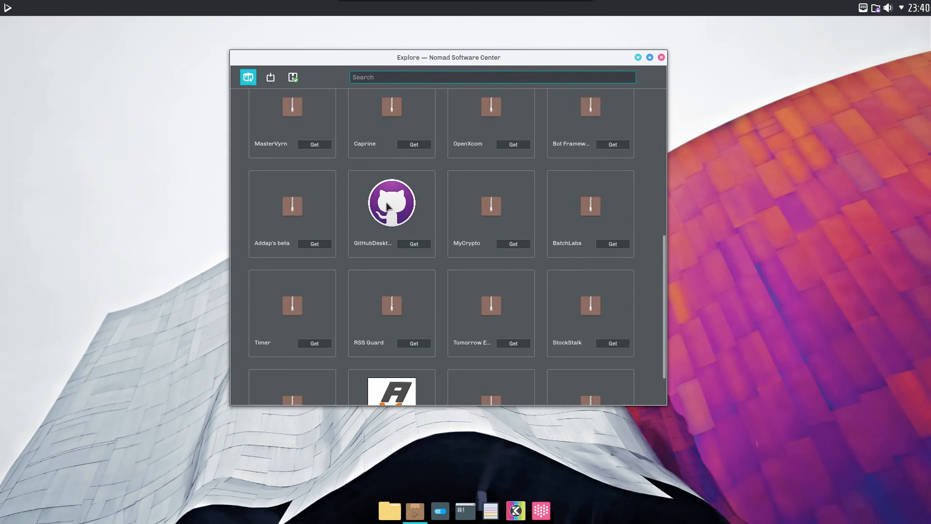
{"action": "left_click", "coordinate": [390, 201]}
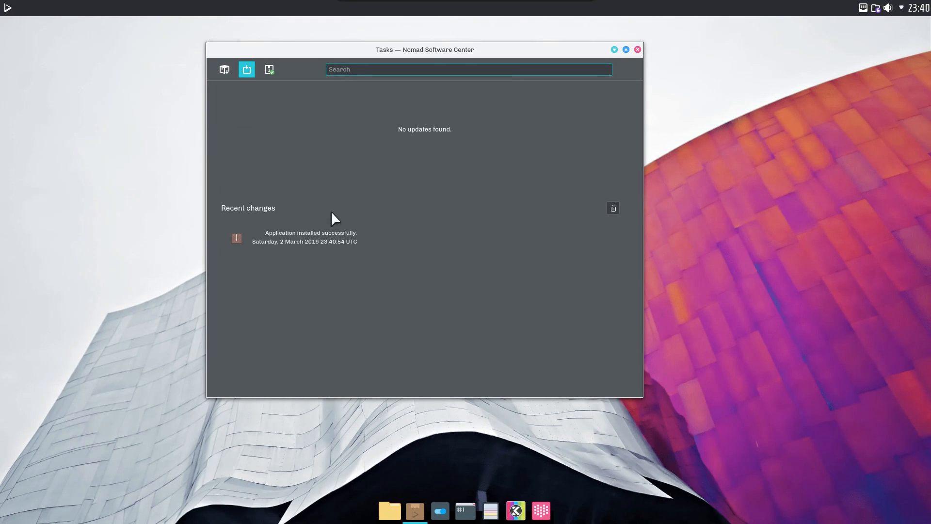
{"action": "mouse_move", "coordinate": [11, 12]}
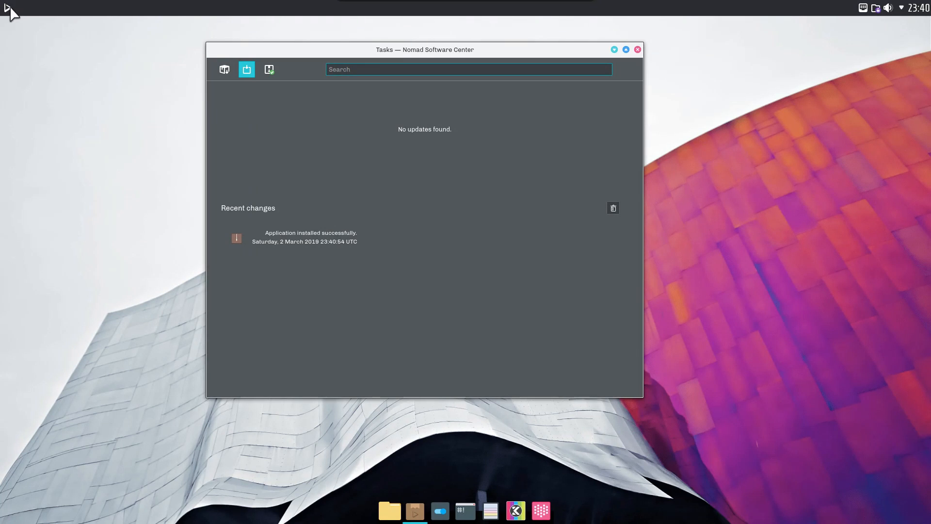
{"action": "left_click", "coordinate": [8, 7]}
{"action": "type", "text": "e"}
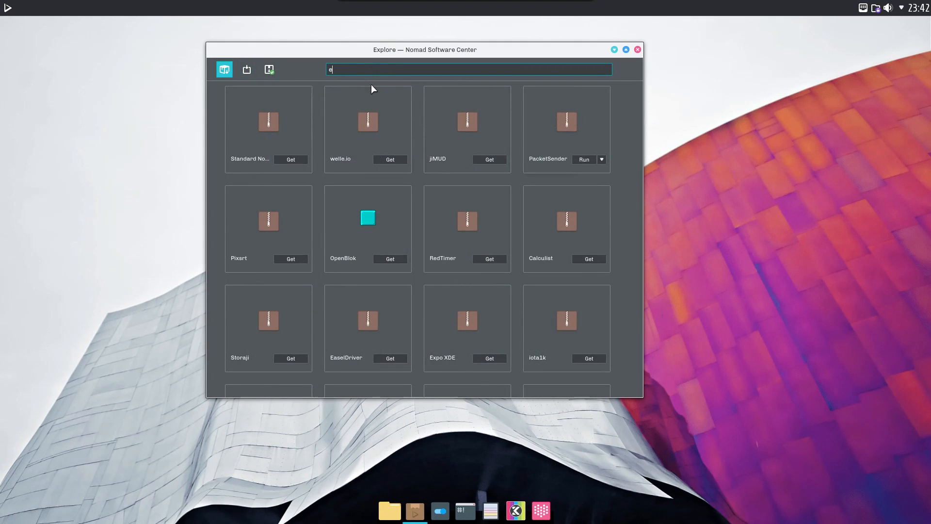
Step: Search the catalogue for etcher and kdenlive, finding no apps
{"action": "type", "text": "tcher"}
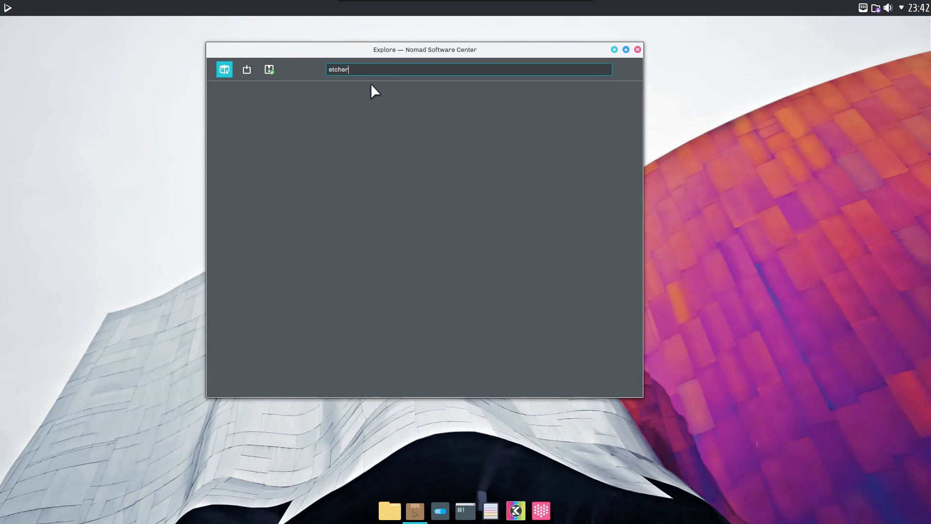
{"action": "type", "text": "kdenlive"}
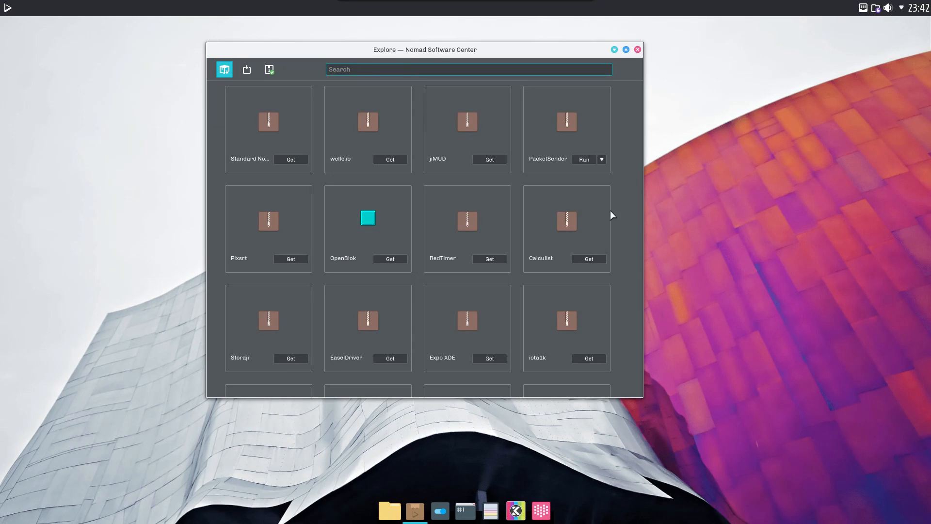
{"action": "scroll", "scroll_direction": "down", "scroll_amount": 3}
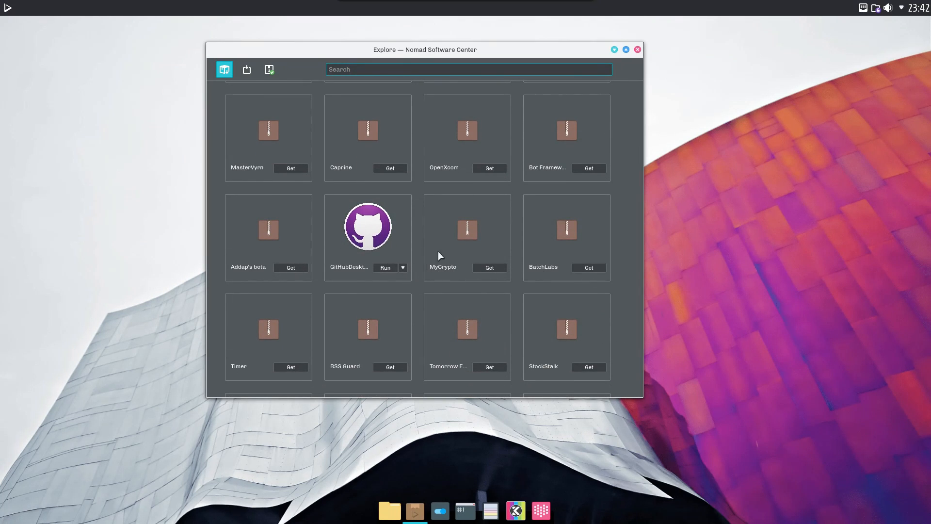
{"action": "mouse_move", "coordinate": [577, 134]}
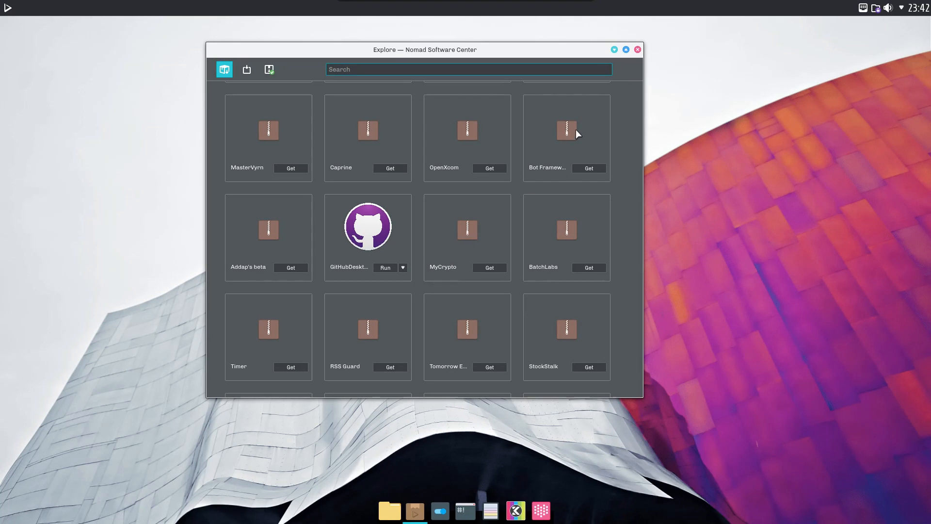
Step: Install OpenXcom from its details page, then show the Apps folder in Index
{"action": "left_click", "coordinate": [466, 129]}
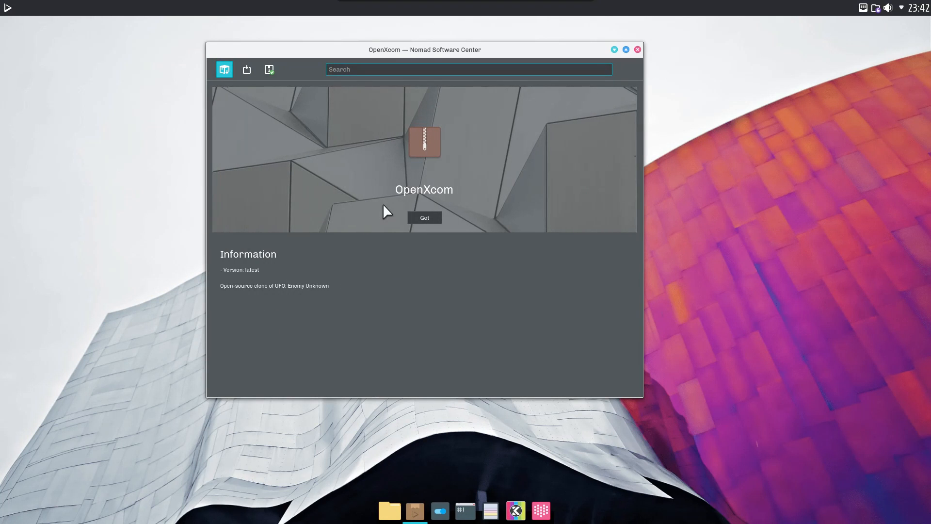
{"action": "left_click", "coordinate": [423, 218]}
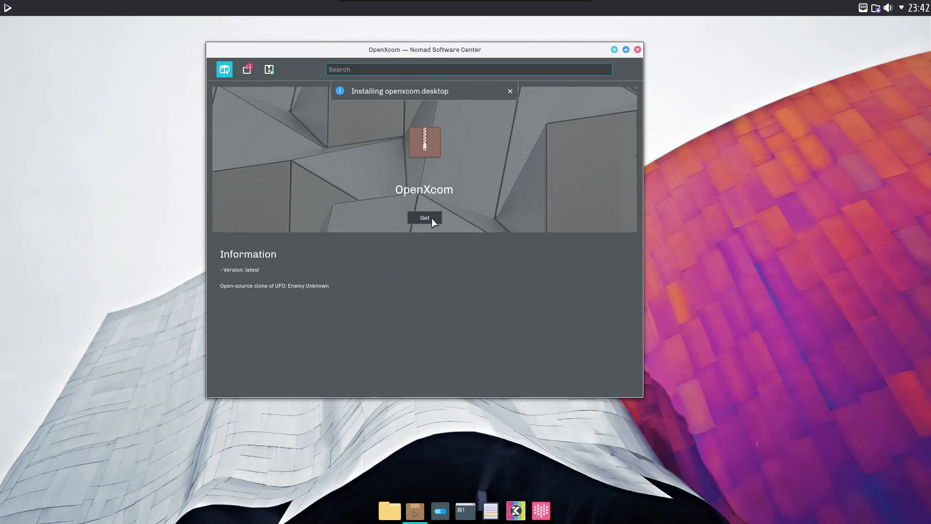
{"action": "left_click", "coordinate": [246, 70]}
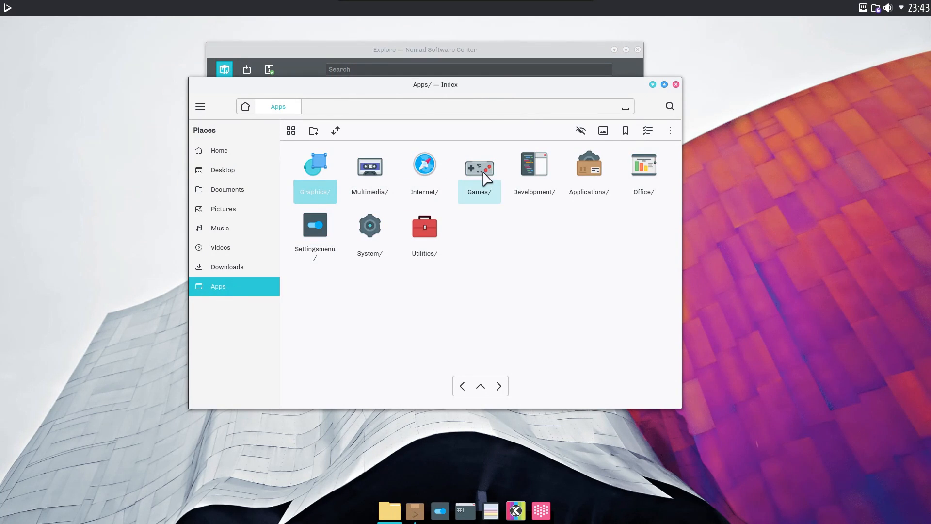
Step: Browse the Games, Applications and Utilities folders under Apps
{"action": "double_click", "coordinate": [479, 165]}
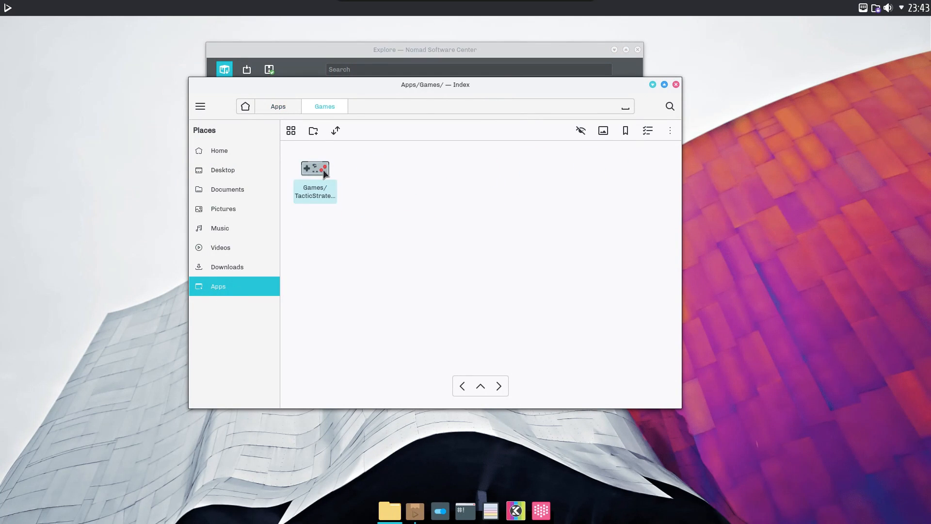
{"action": "double_click", "coordinate": [314, 175]}
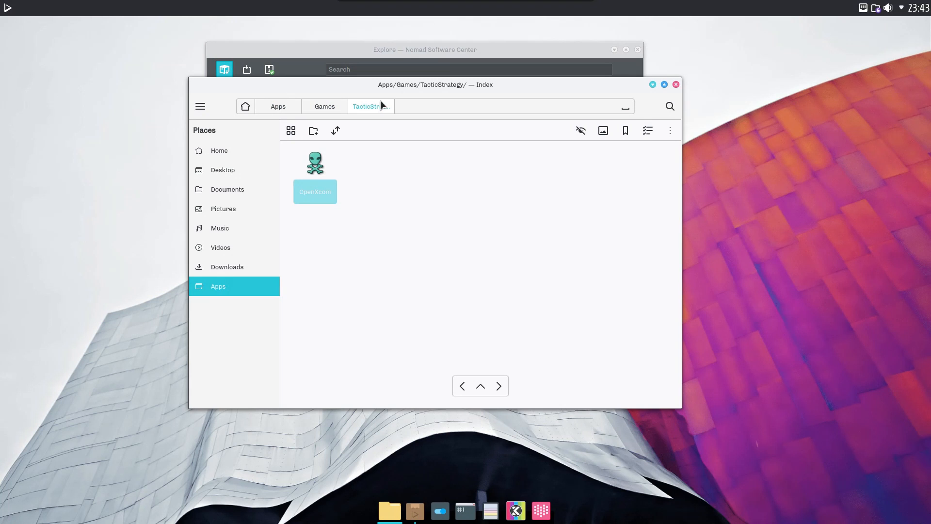
{"action": "left_click", "coordinate": [278, 106]}
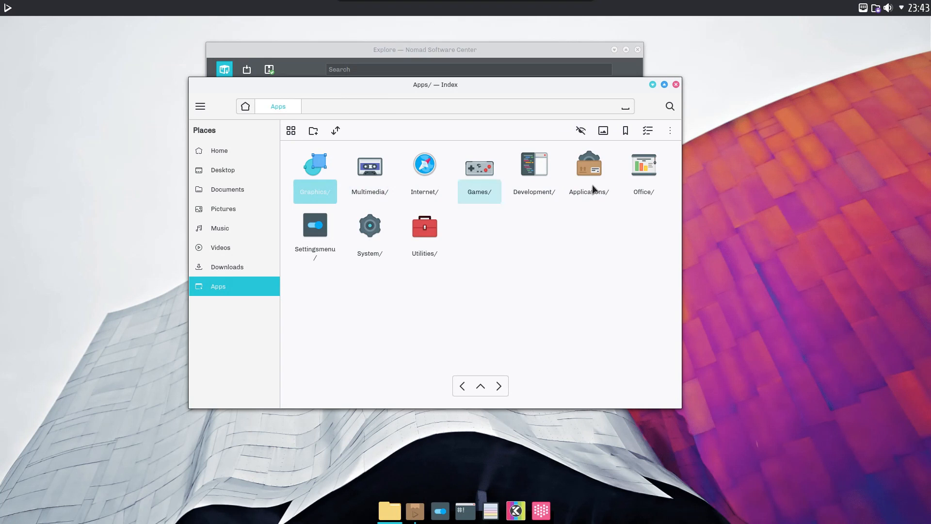
{"action": "double_click", "coordinate": [589, 165]}
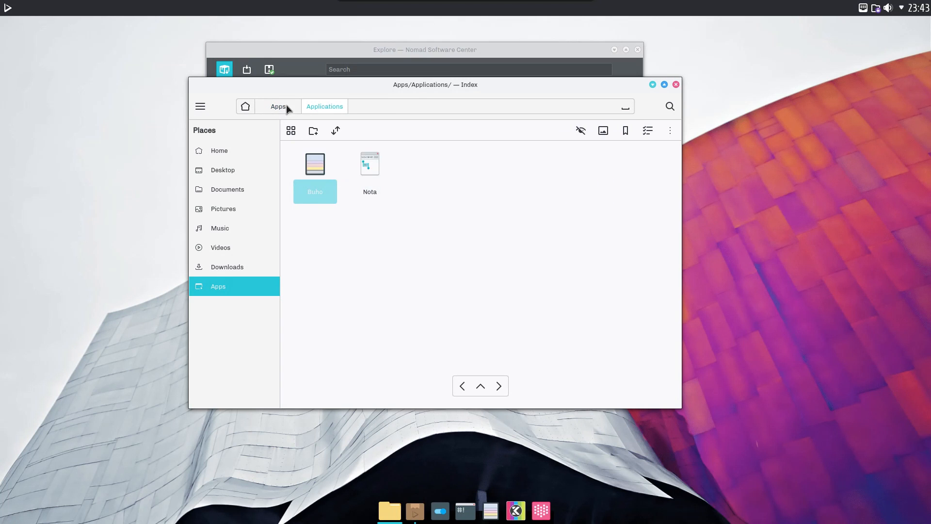
{"action": "left_click", "coordinate": [277, 107]}
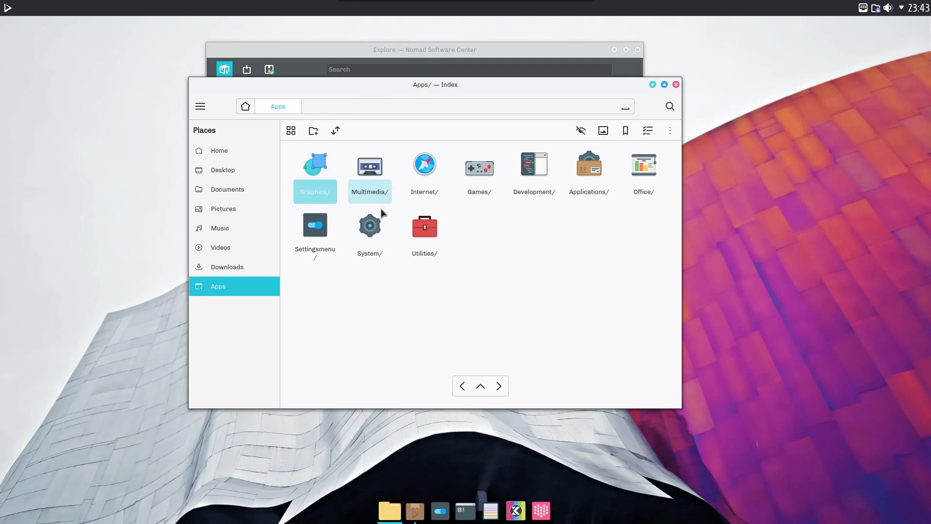
{"action": "double_click", "coordinate": [424, 228]}
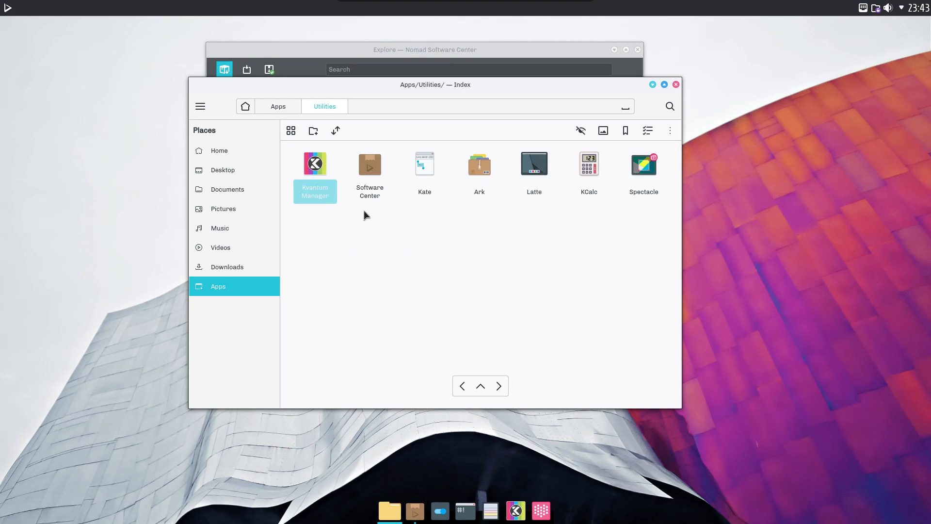
{"action": "left_click", "coordinate": [277, 107]}
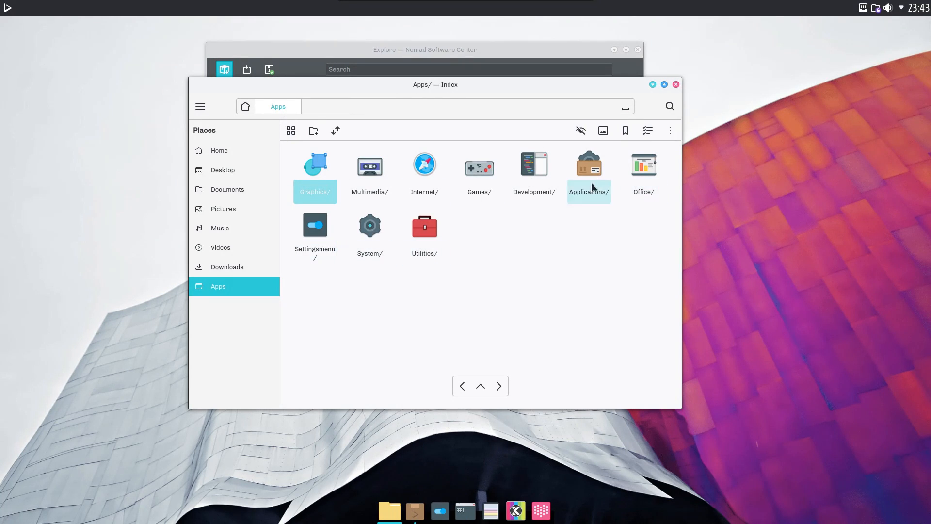
Step: Launch GitHub Desktop from the Development folder, agreeing to integrate the AppImage
{"action": "double_click", "coordinate": [533, 165]}
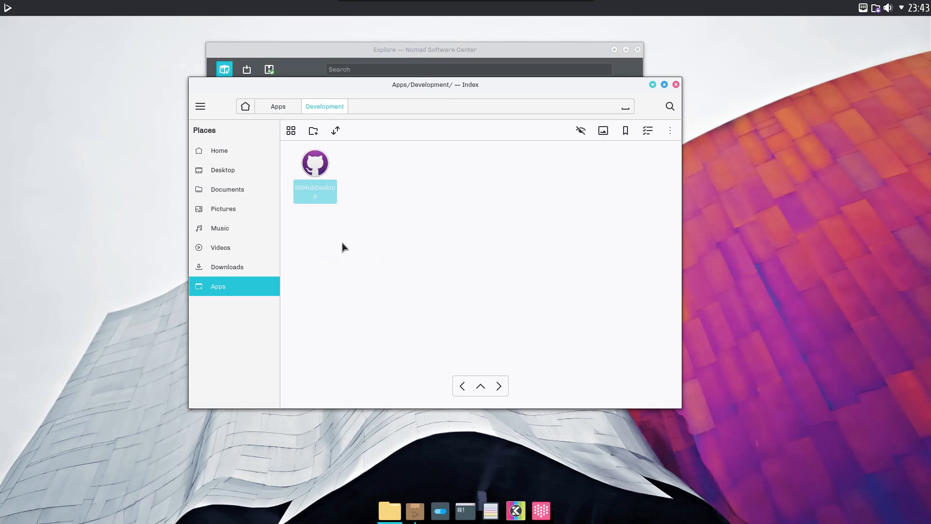
{"action": "double_click", "coordinate": [314, 163]}
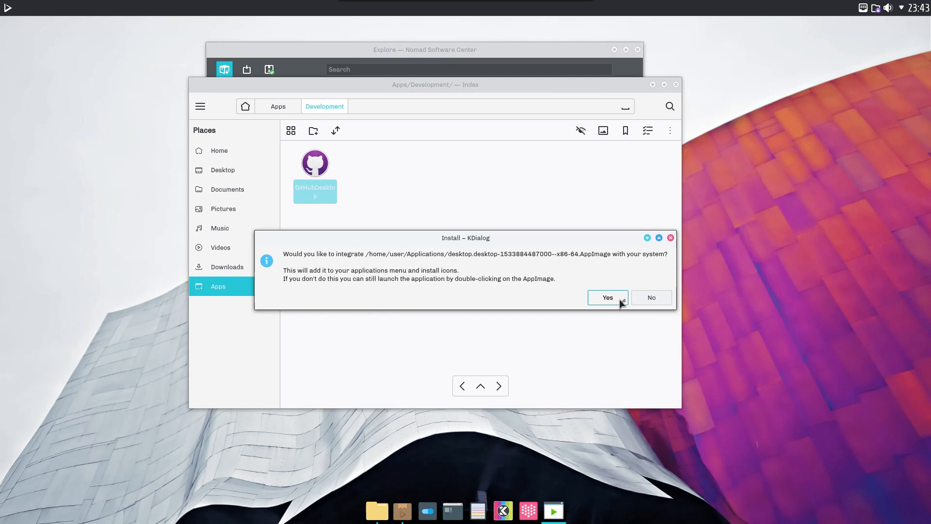
{"action": "left_click", "coordinate": [607, 298]}
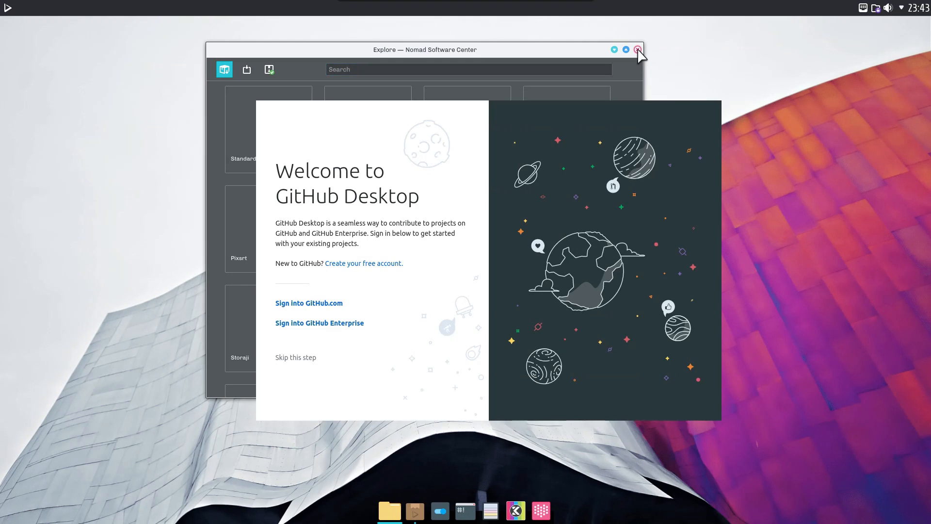
Step: Close the Nomad Software Center and the notes window, leaving the desktop empty
{"action": "left_click", "coordinate": [637, 49]}
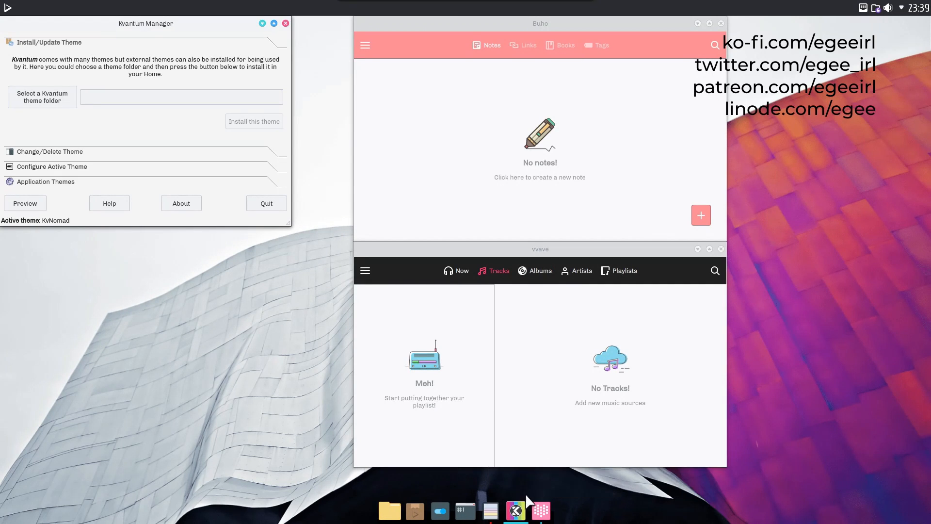
{"action": "mouse_move", "coordinate": [616, 222]}
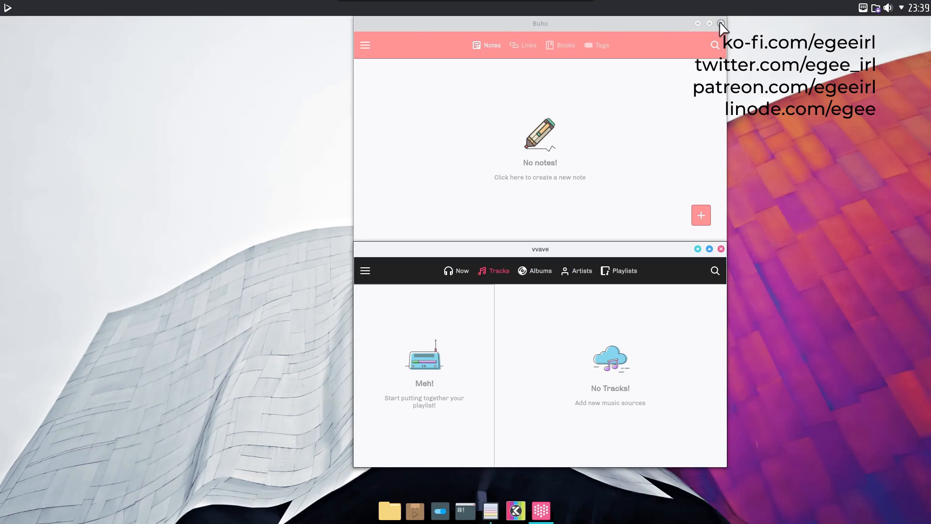
{"action": "left_click", "coordinate": [721, 23]}
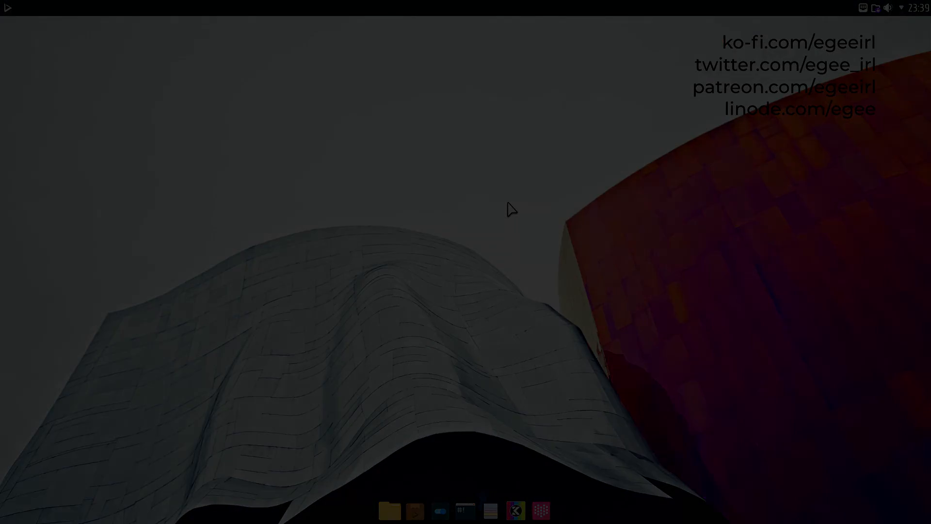